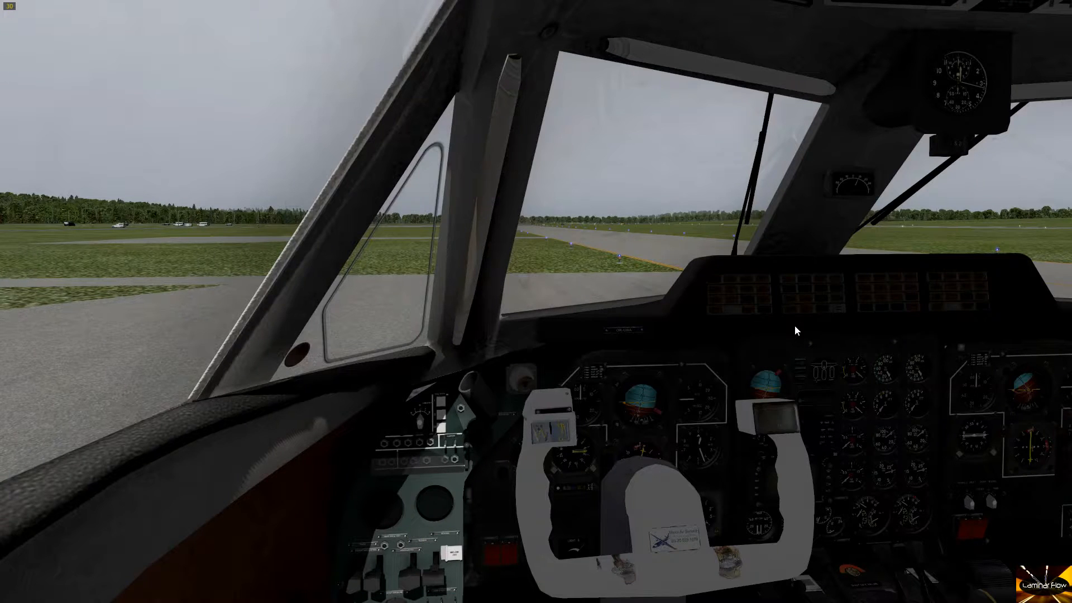
mouse_move(947, 282)
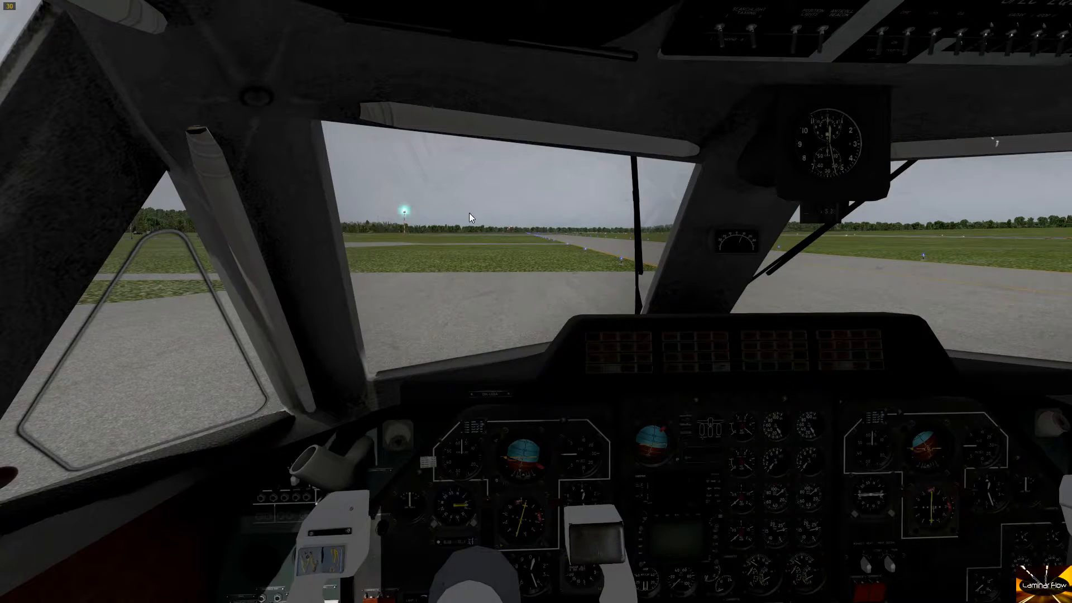
mouse_move(516, 278)
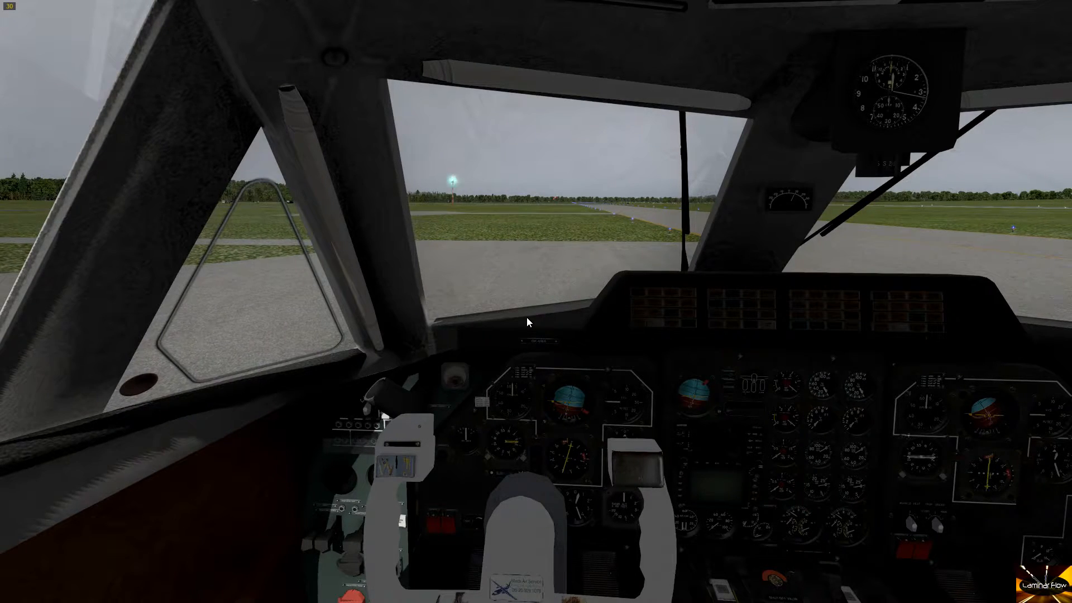
mouse_move(518, 102)
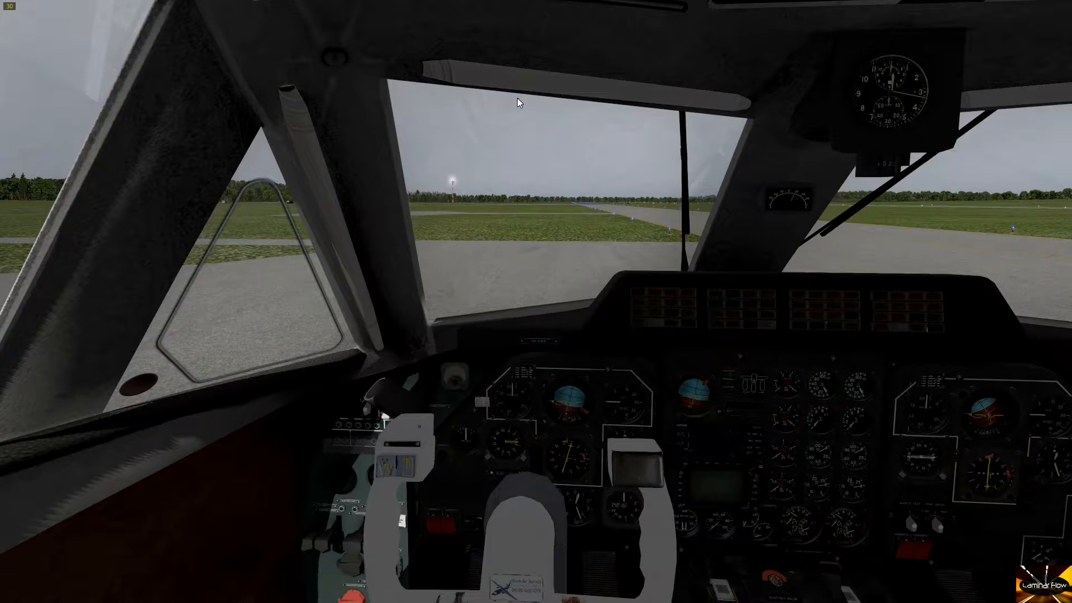
mouse_move(446, 43)
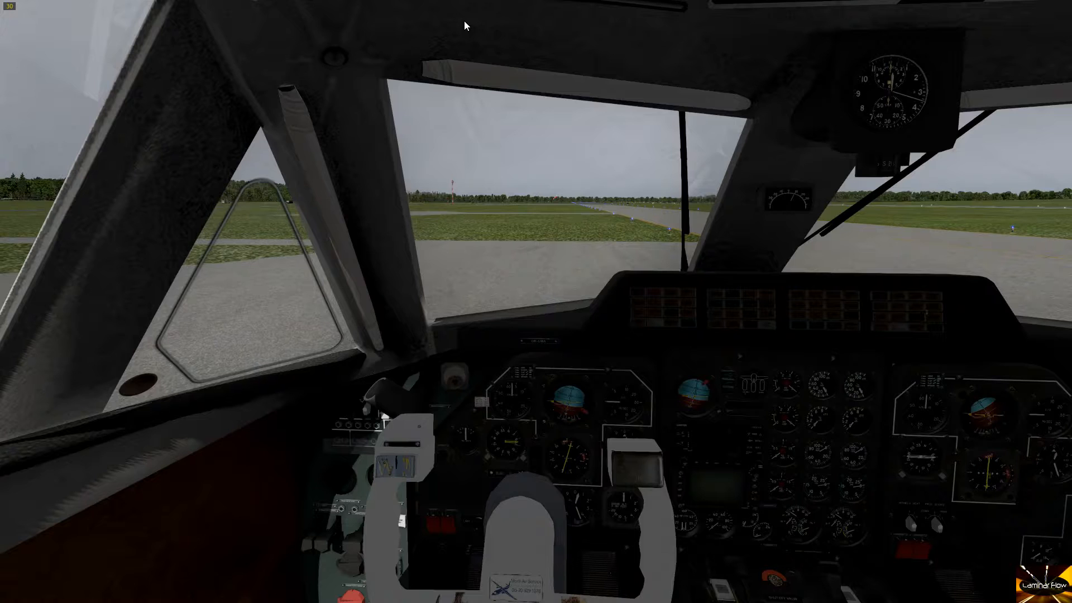
mouse_move(618, 77)
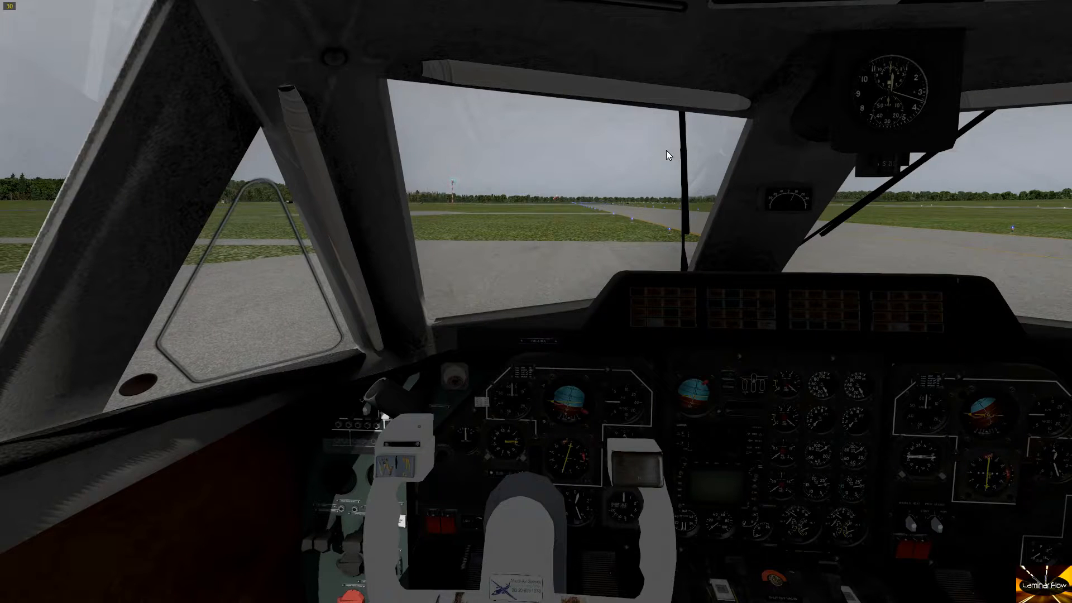
mouse_move(479, 35)
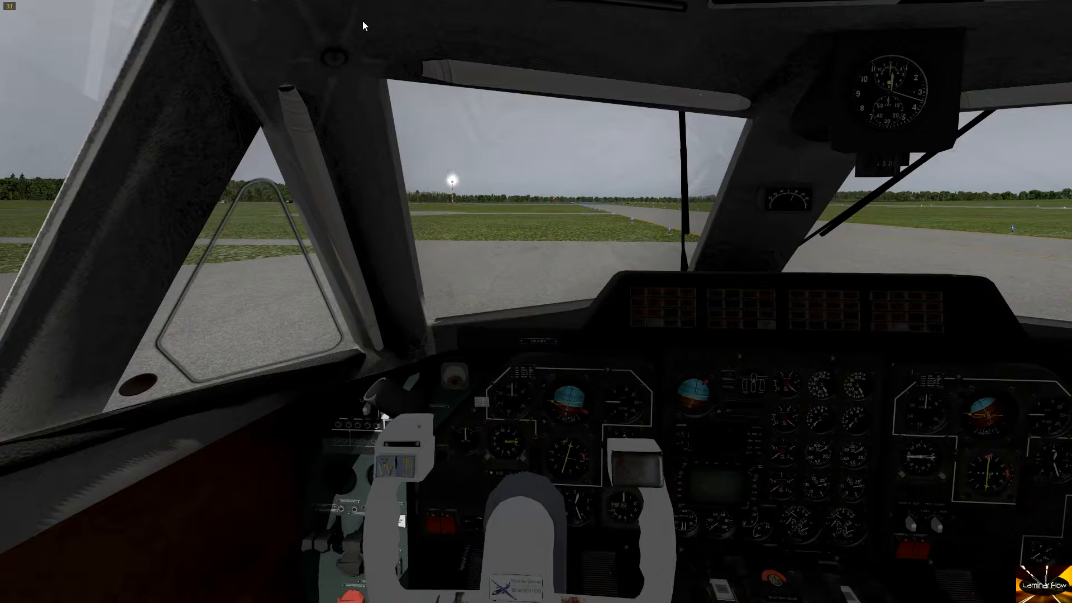
Enable X-Camera from the Plugins menu and acknowledge the new camera file notice
left_click(319, 5)
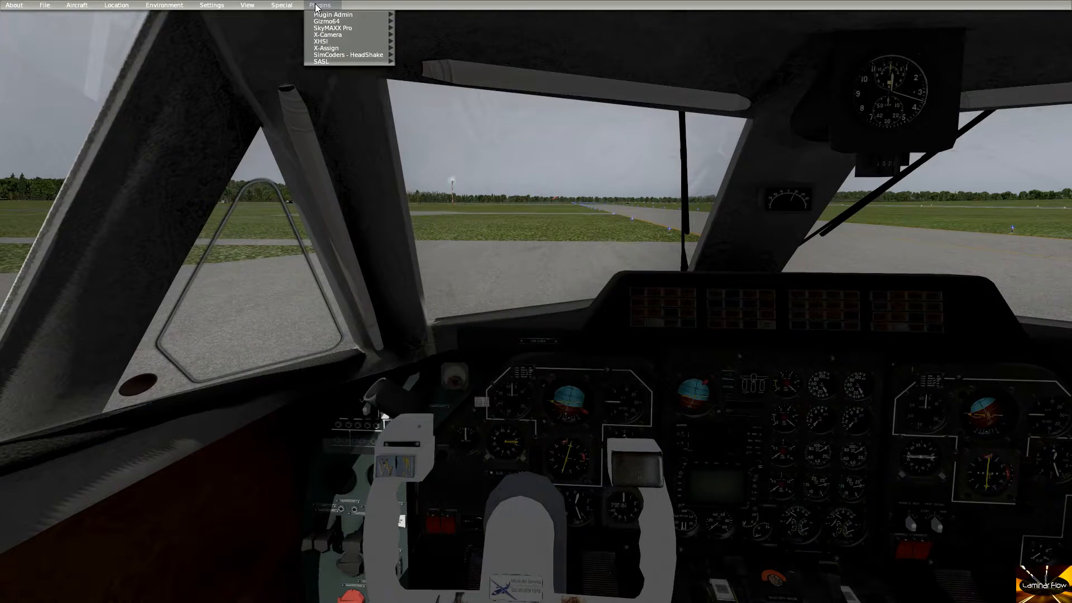
mouse_move(335, 34)
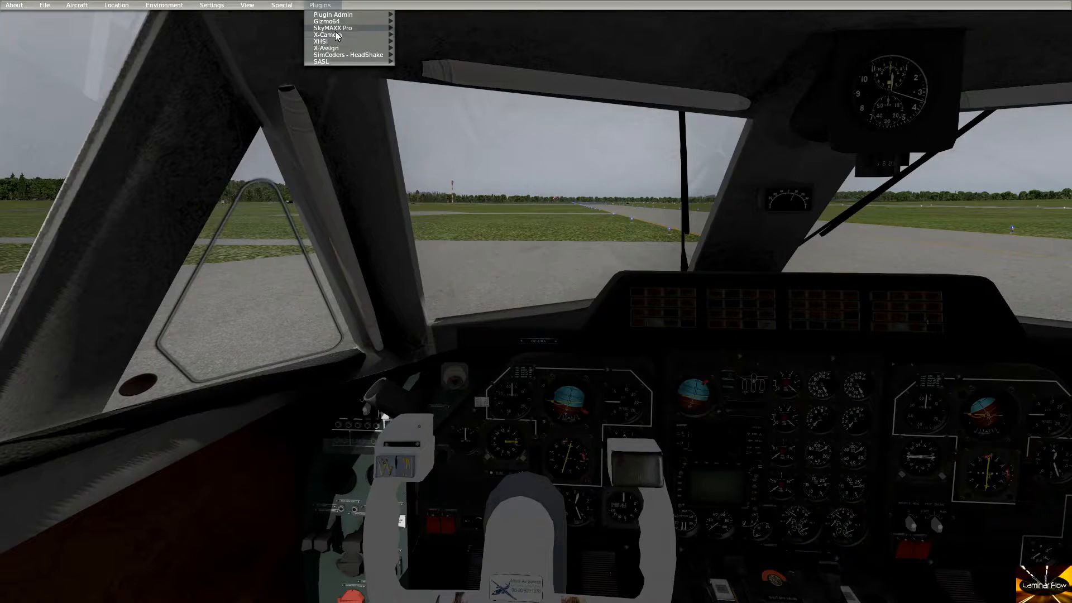
left_click(327, 35)
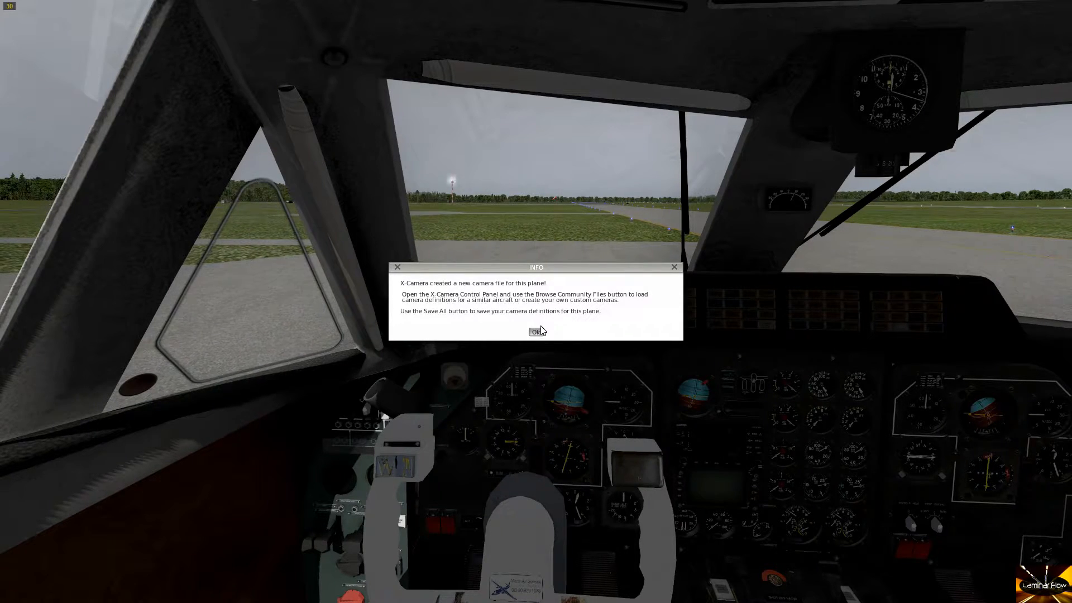
left_click(536, 332)
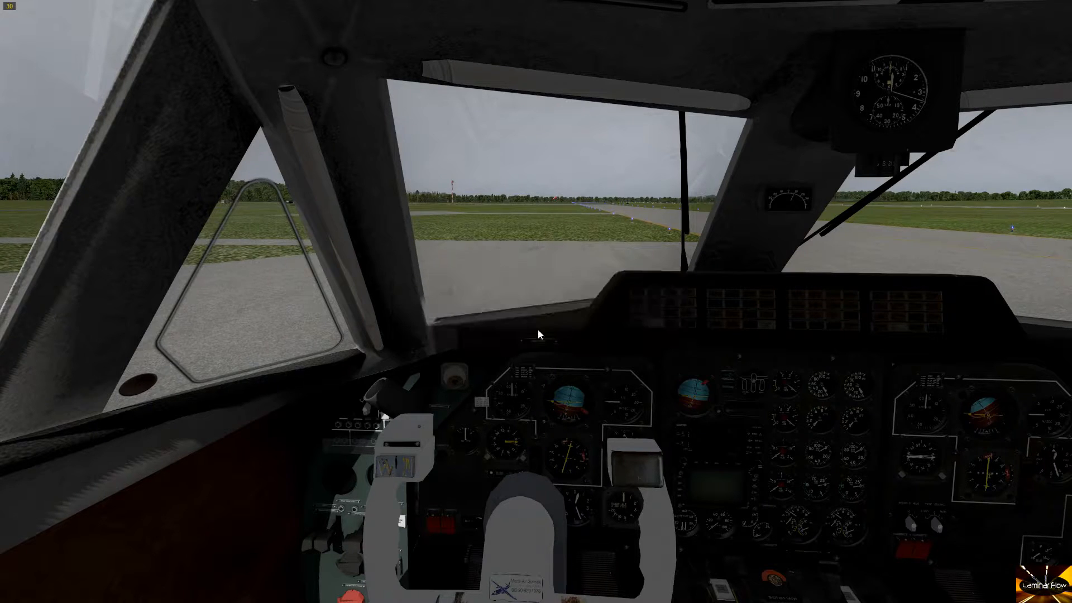
left_click(320, 5)
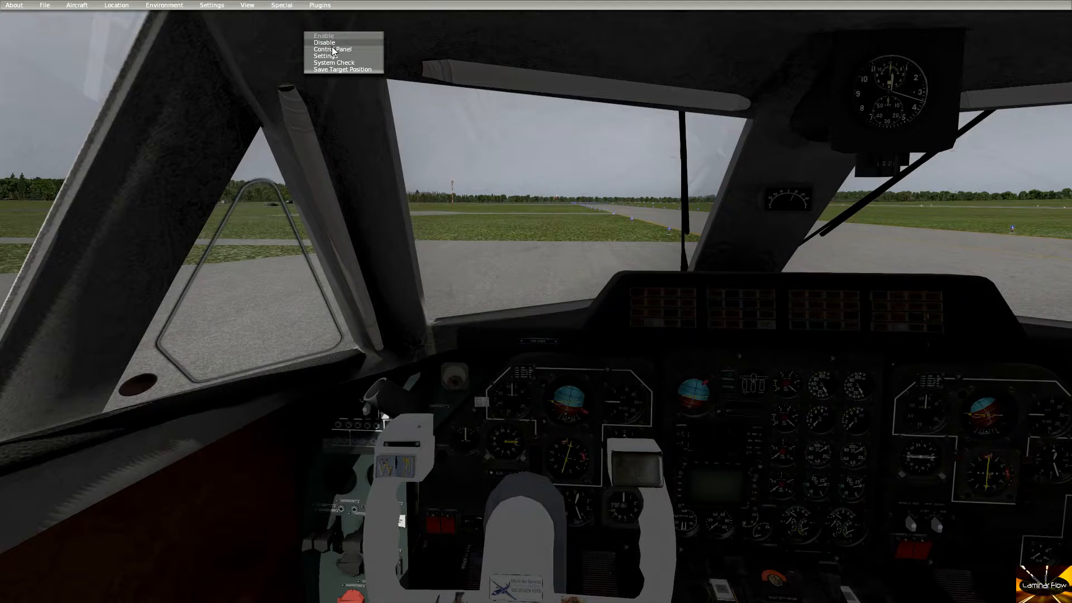
mouse_move(333, 49)
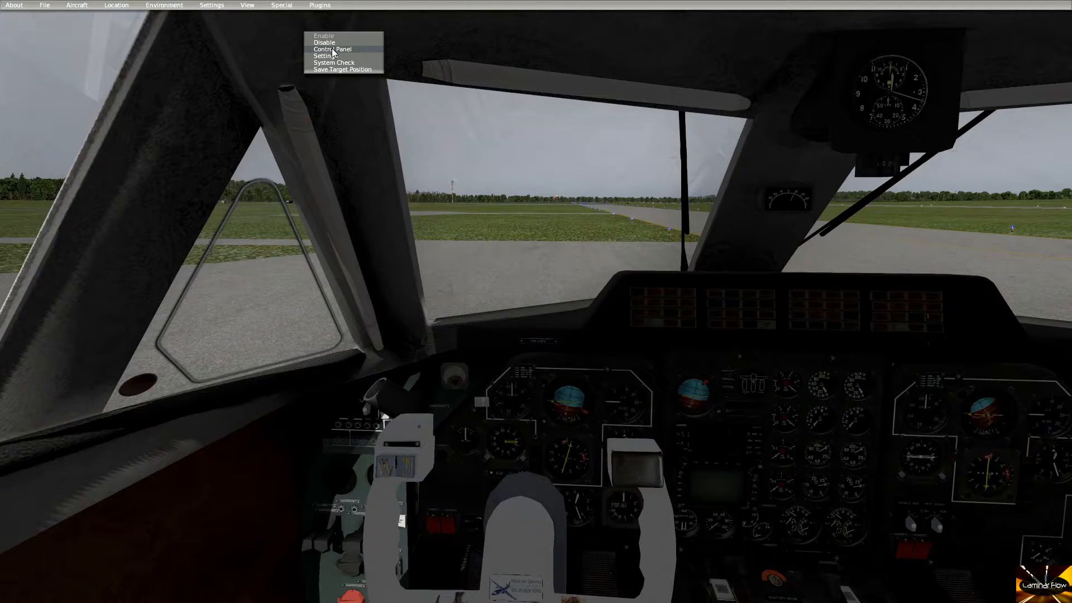
Show the X-Camera control panel listing the Cockpit category's Pilot View camera
left_click(331, 48)
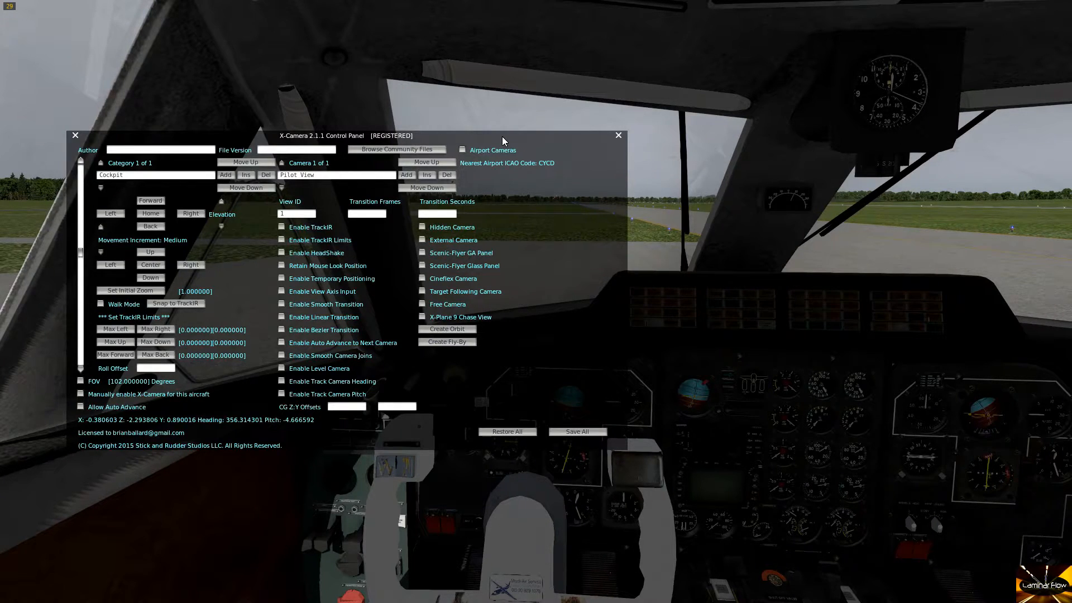
mouse_move(192, 163)
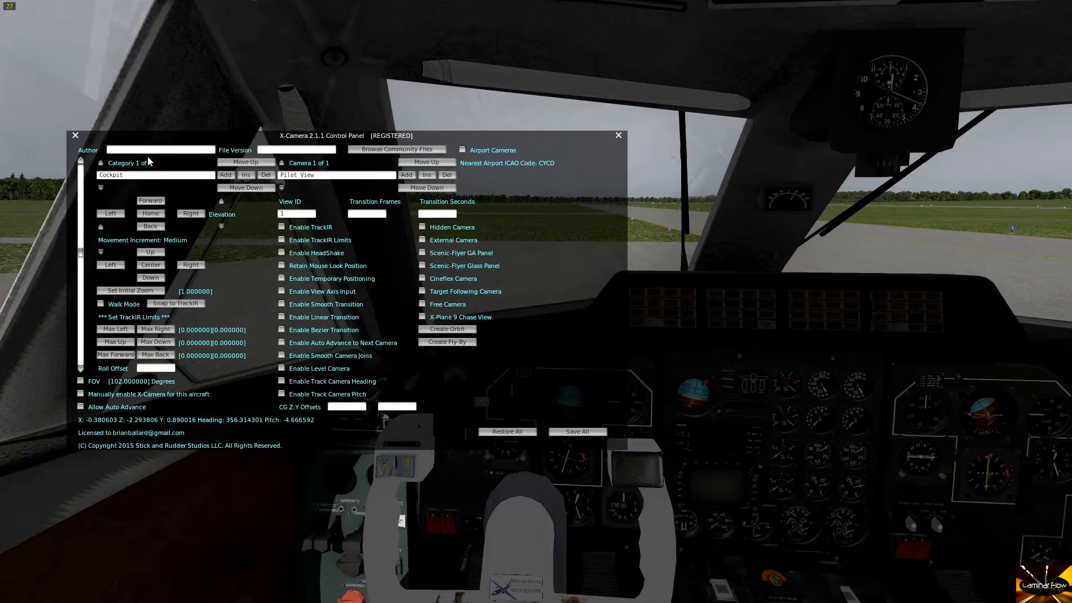
mouse_move(335, 141)
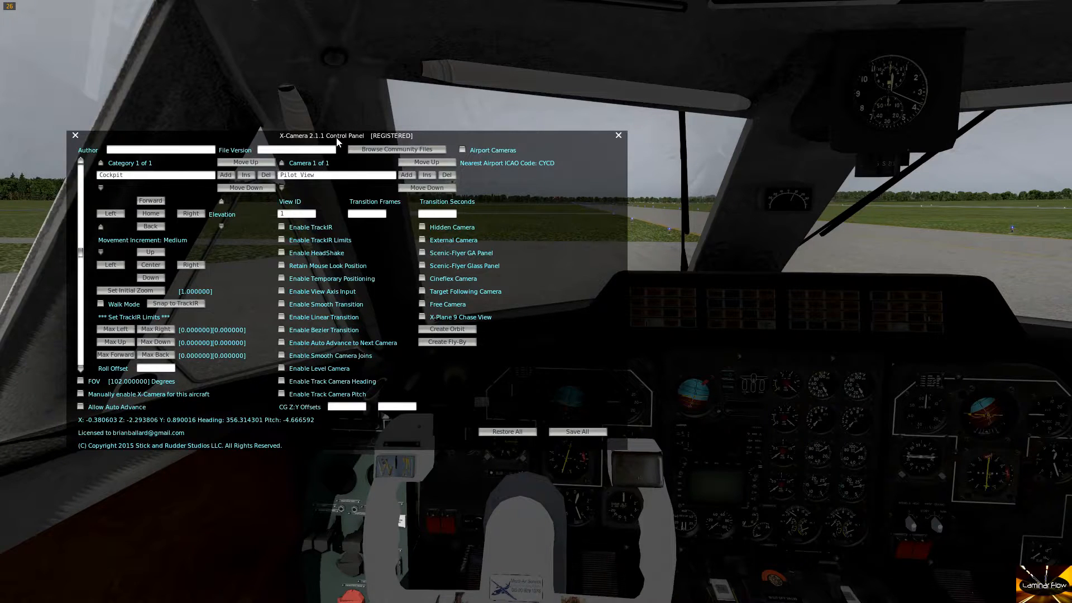
mouse_move(114, 189)
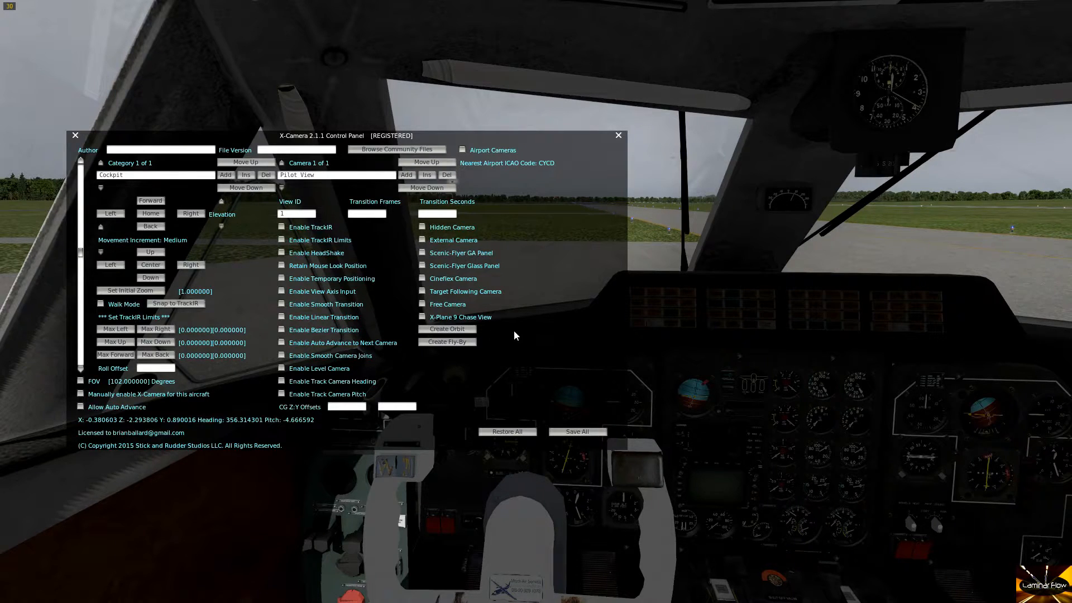
mouse_move(433, 352)
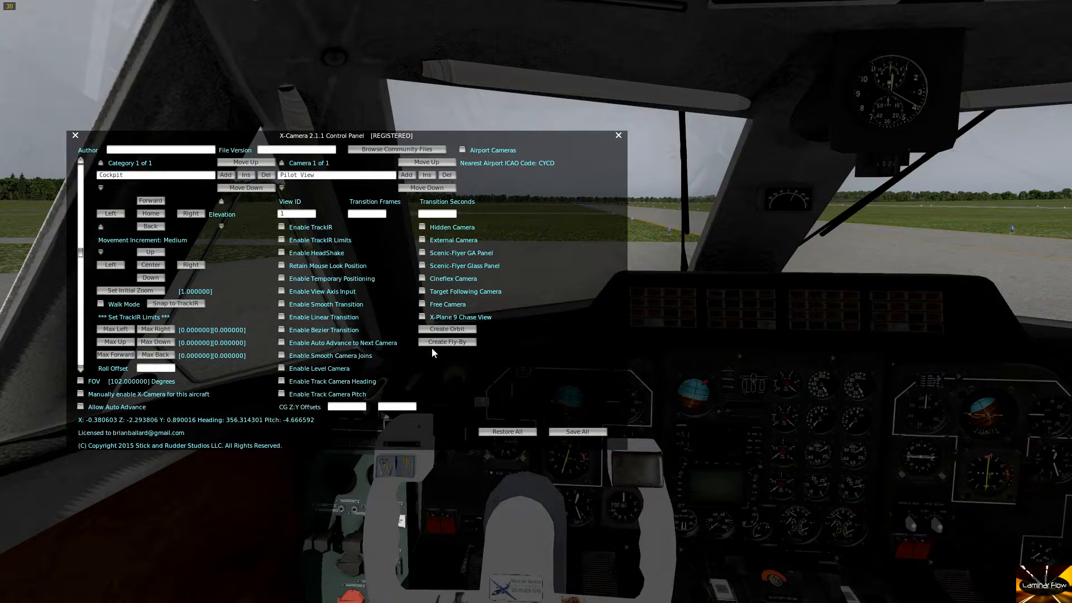
mouse_move(550, 251)
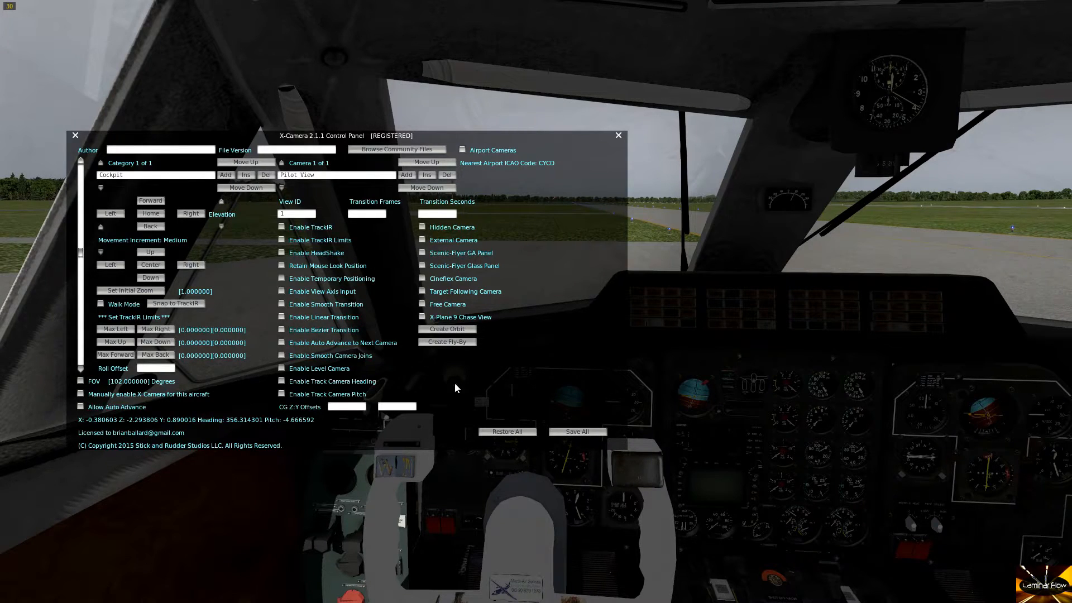
mouse_move(578, 395)
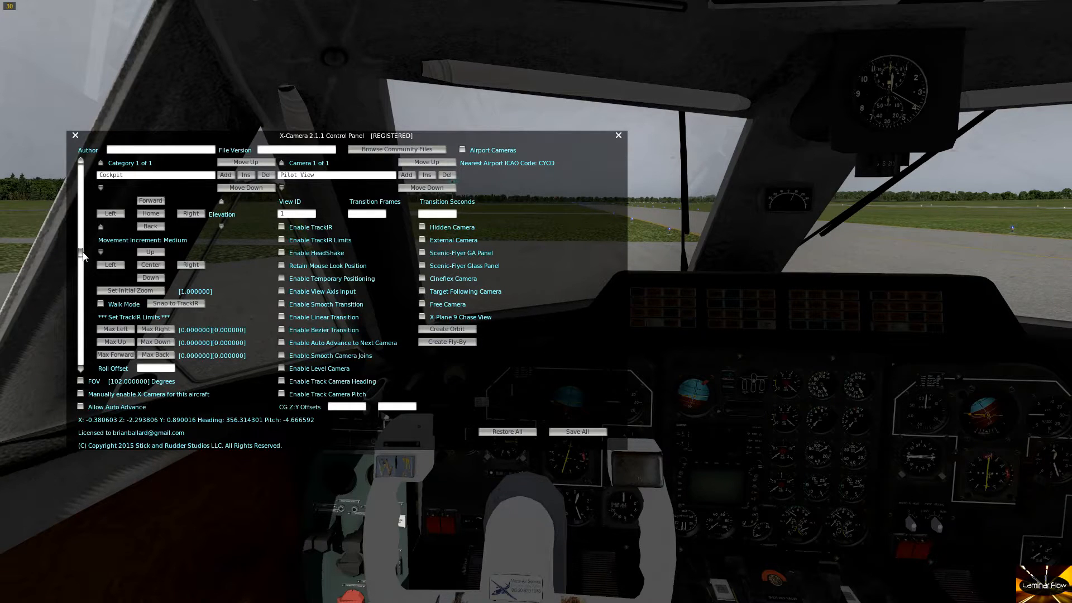
mouse_move(138, 198)
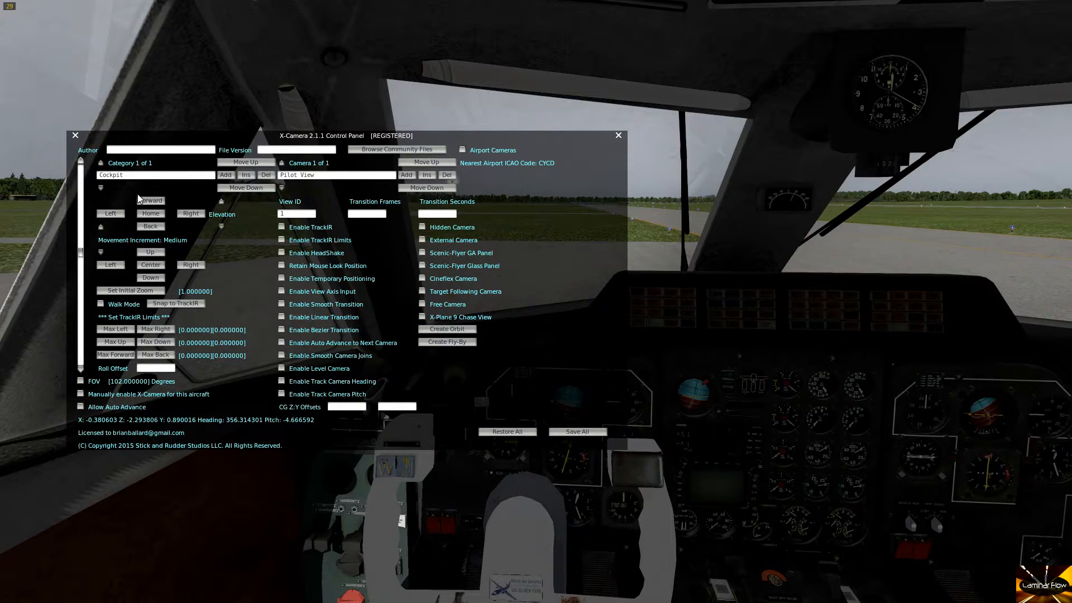
Nudge the Pilot View camera forward and to the right toward the instrument panel
left_click(190, 213)
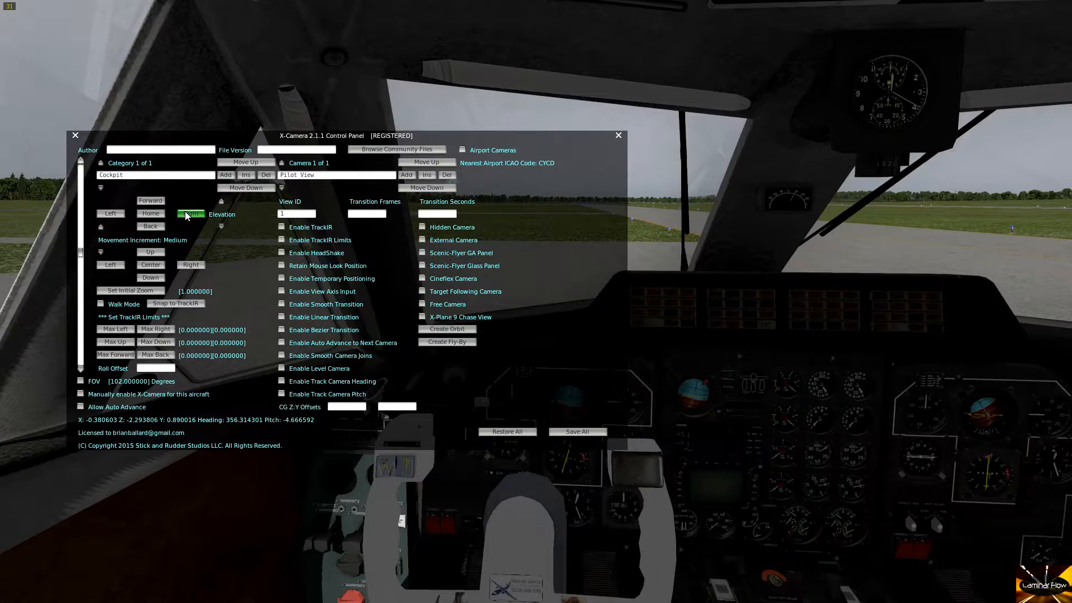
left_click(190, 213)
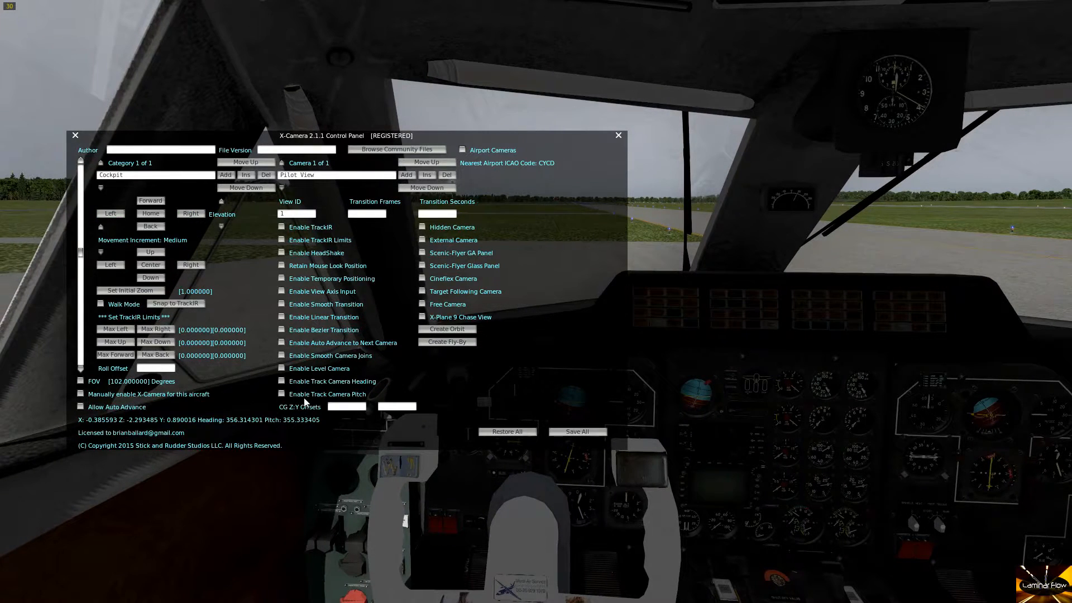
mouse_move(506, 354)
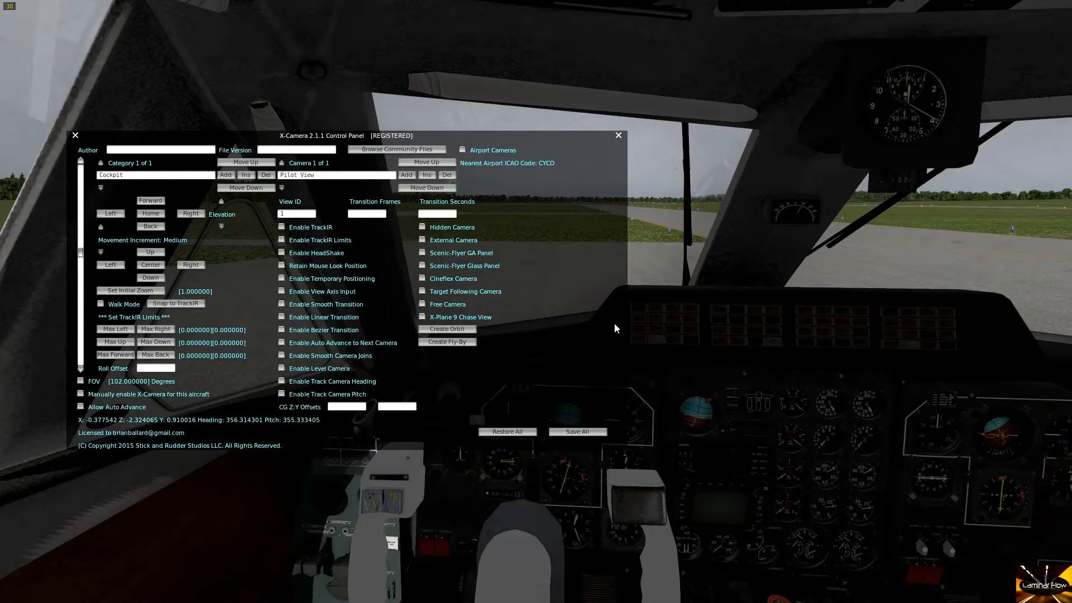
mouse_move(711, 300)
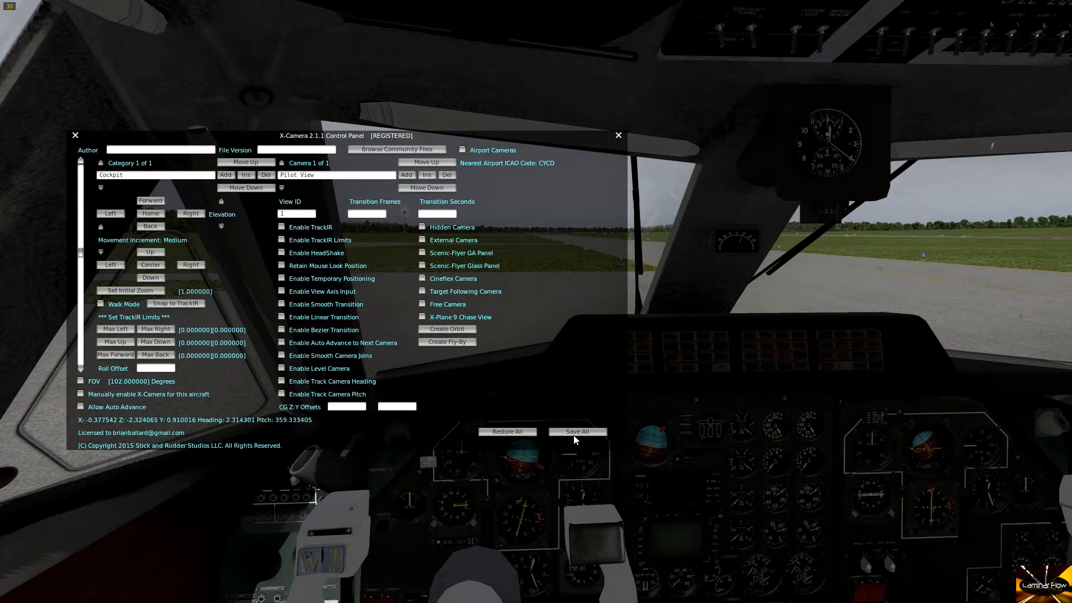
mouse_move(419, 199)
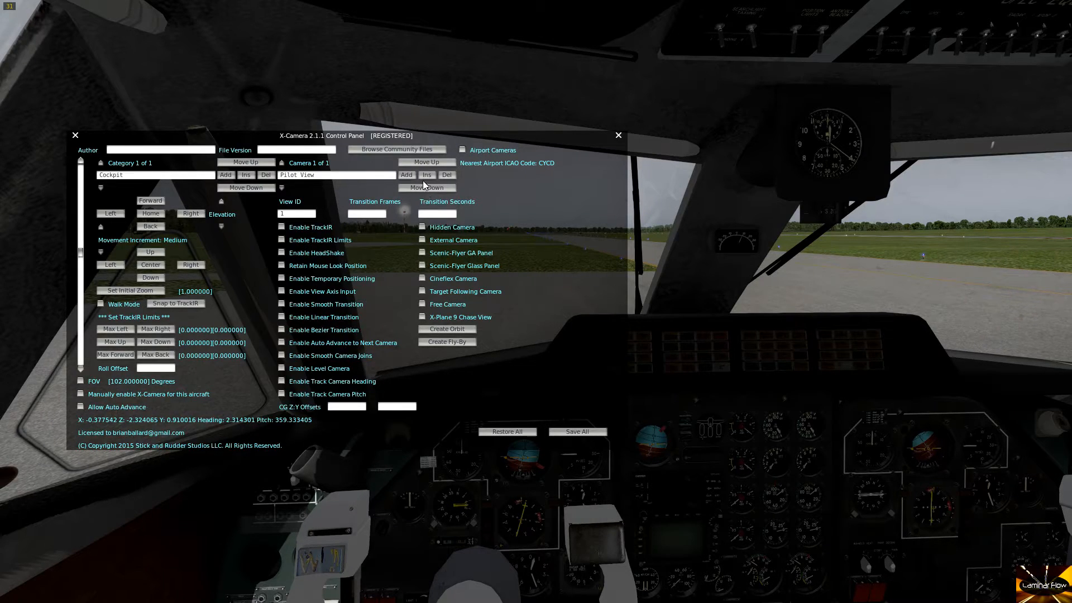
mouse_move(393, 180)
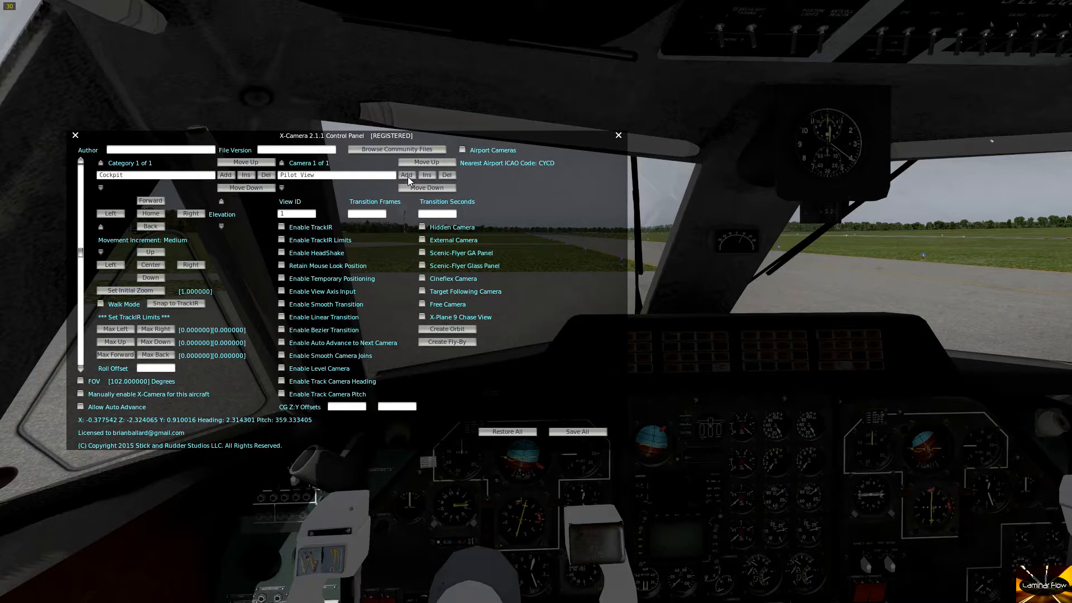
Add a second camera, '6 Pack', to the Cockpit category
left_click(406, 174)
type("6 Pack")
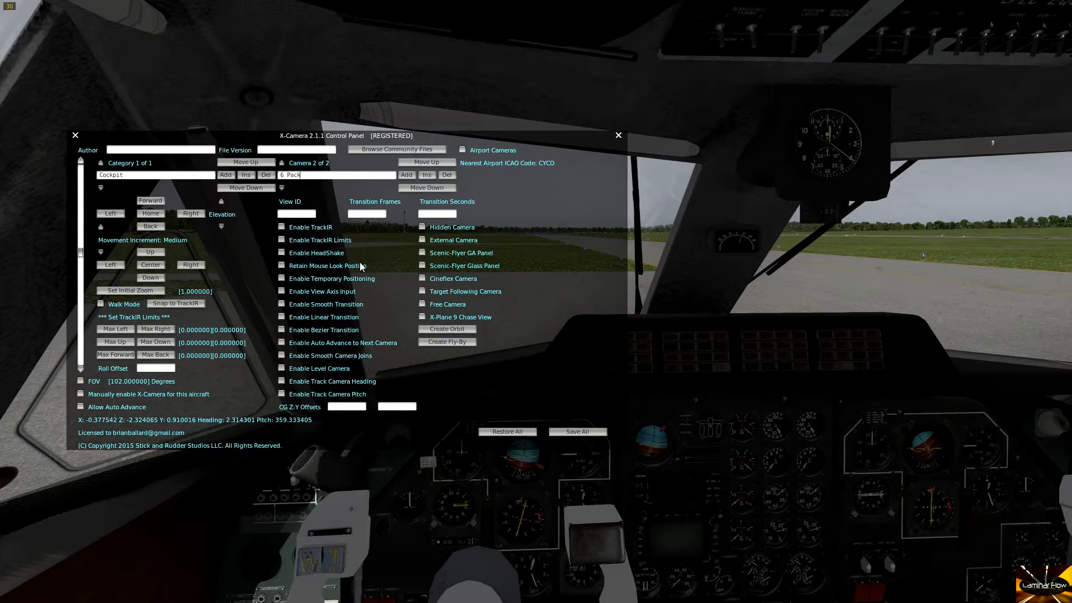
mouse_move(486, 390)
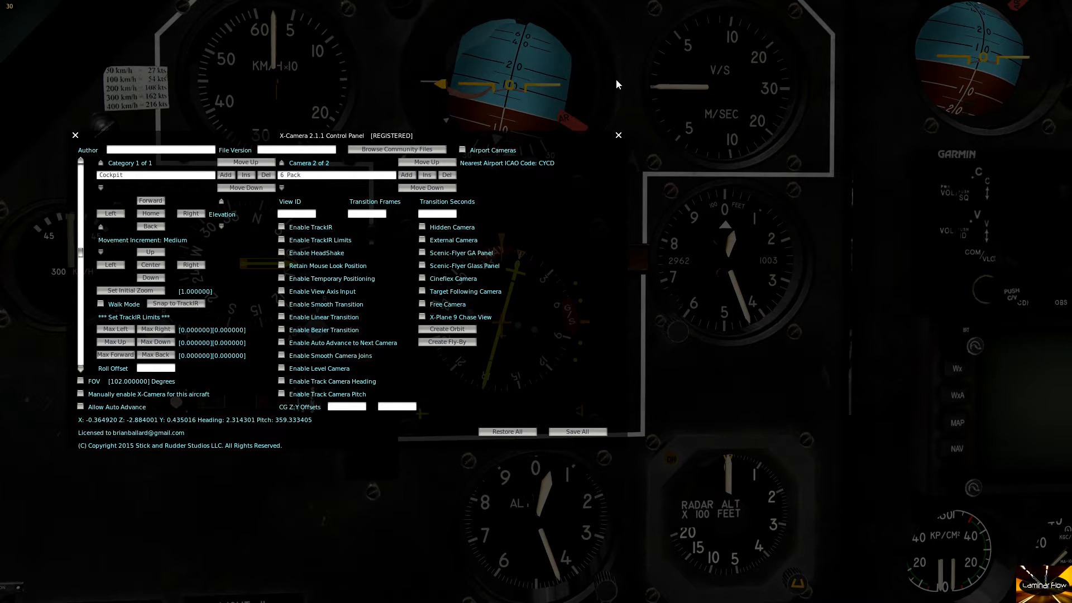
mouse_move(714, 89)
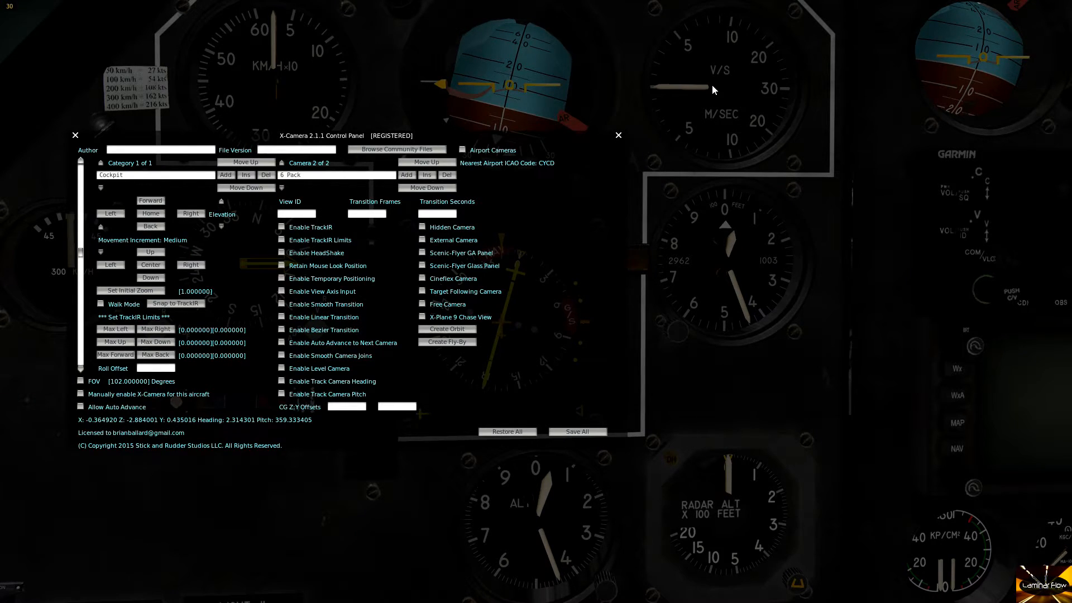
mouse_move(579, 444)
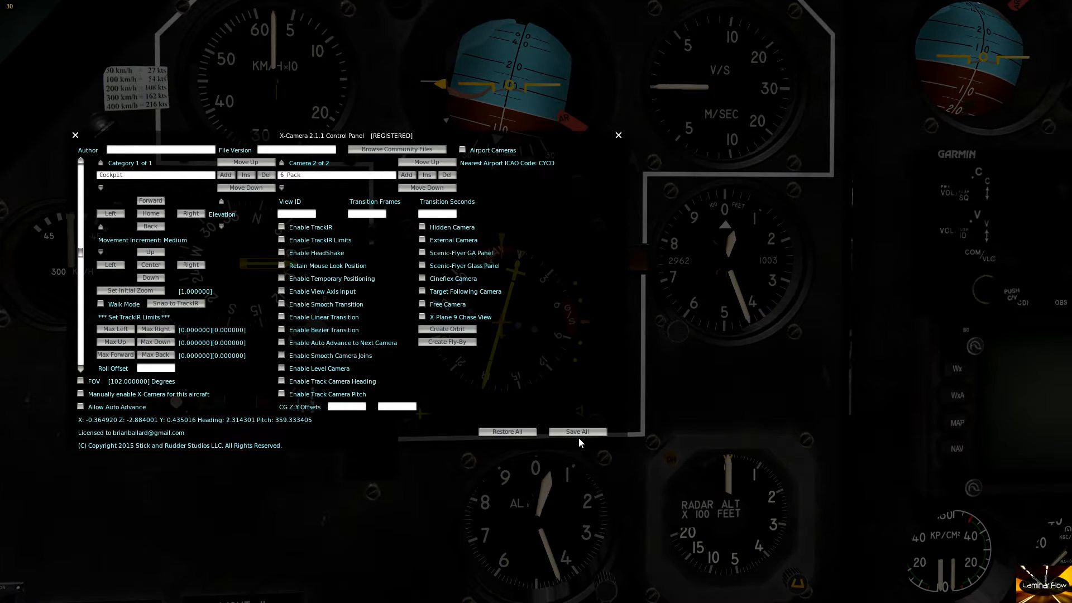
mouse_move(407, 231)
type("GPS")
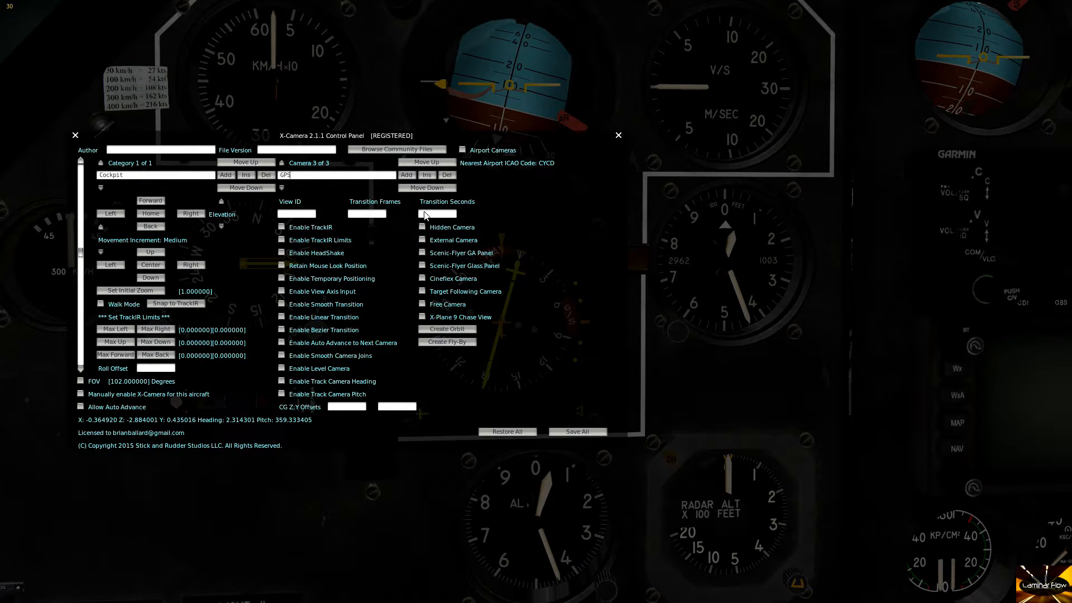
mouse_move(582, 273)
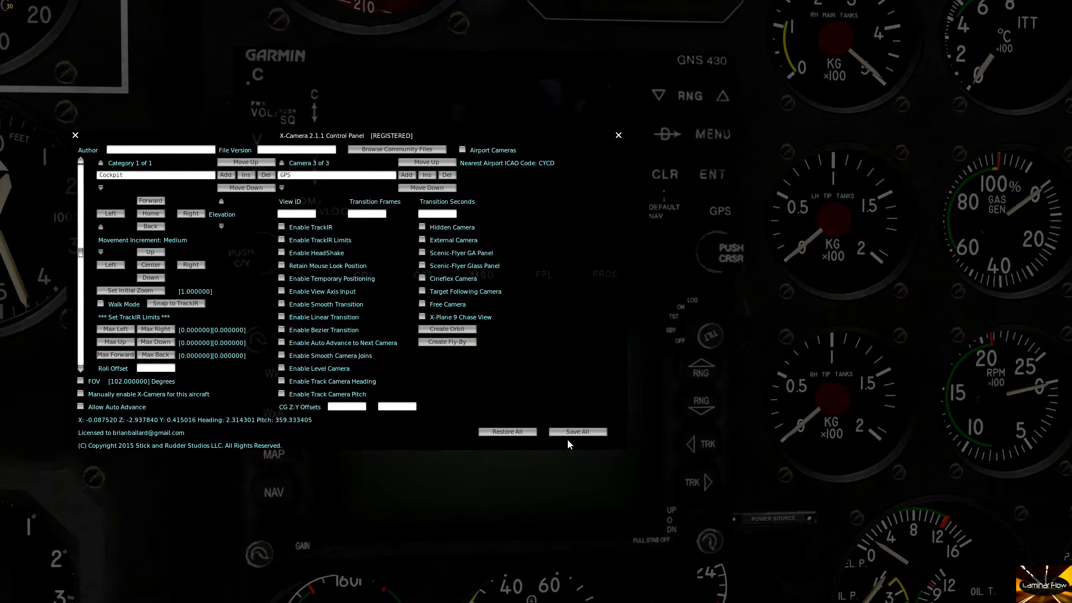
mouse_move(399, 182)
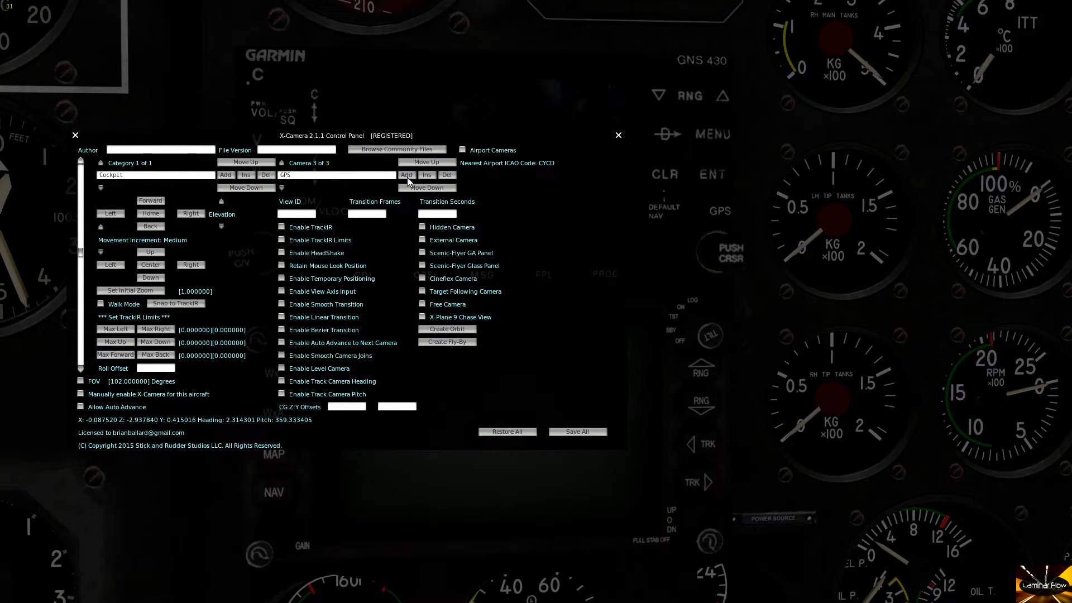
Add a fourth Cockpit camera and name it 'more dials'
left_click(406, 174)
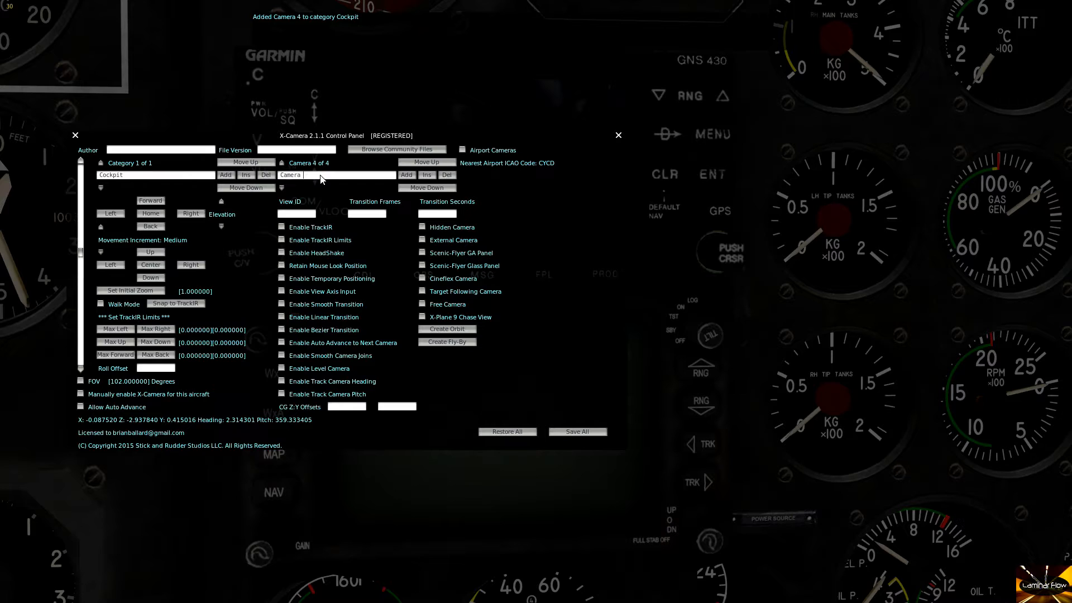
type("more dials")
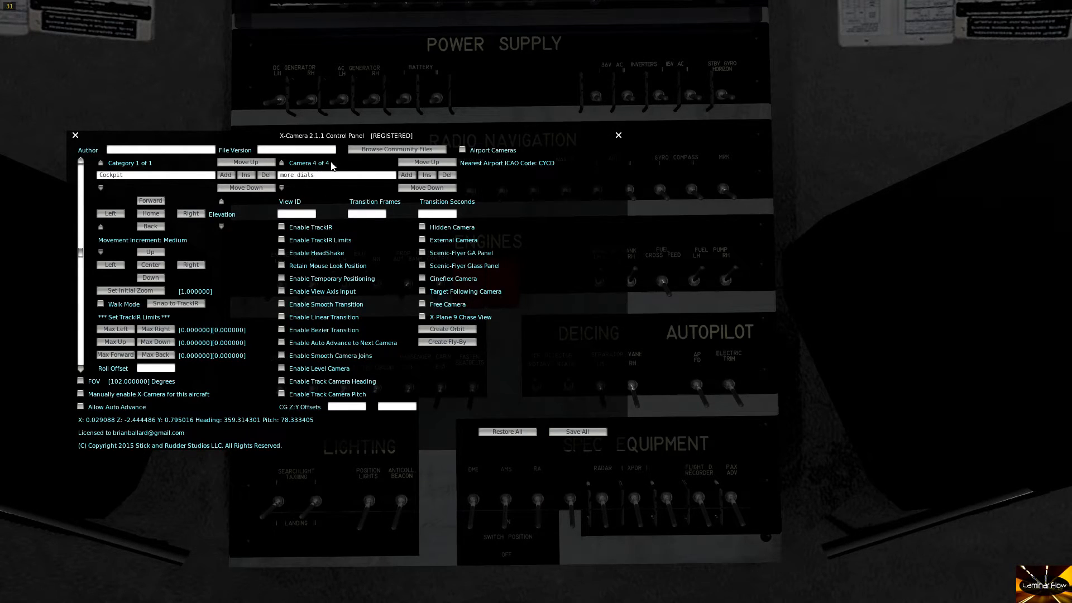
mouse_move(48, 282)
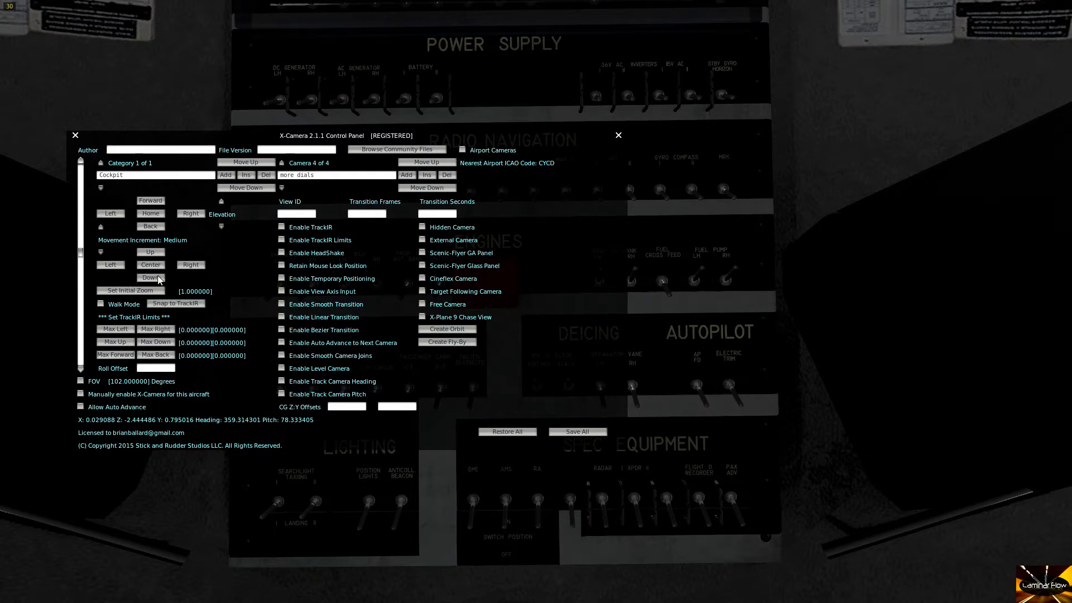
mouse_move(269, 56)
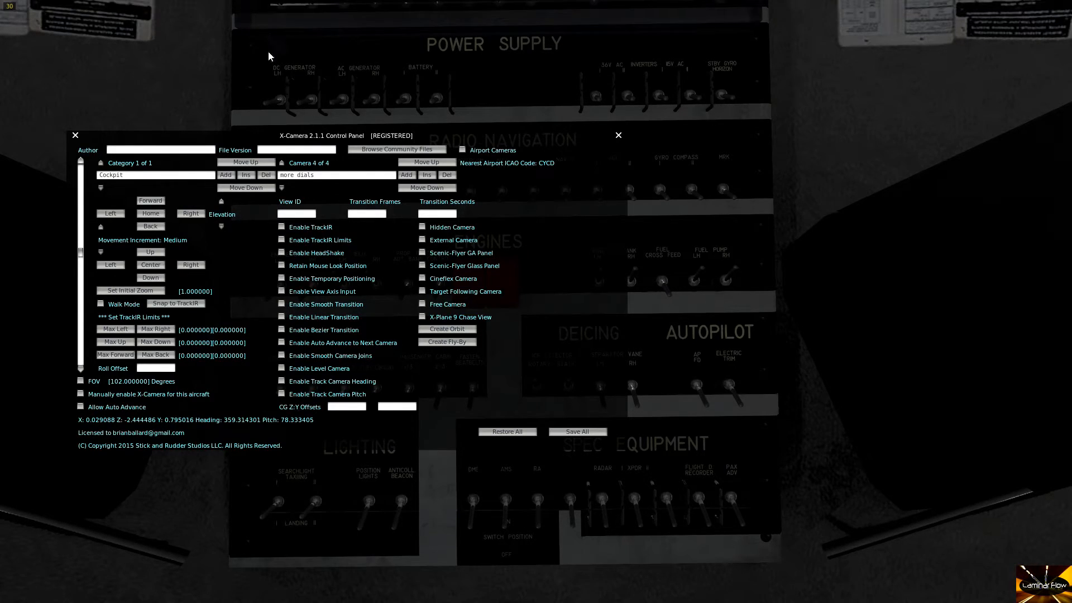
mouse_move(174, 4)
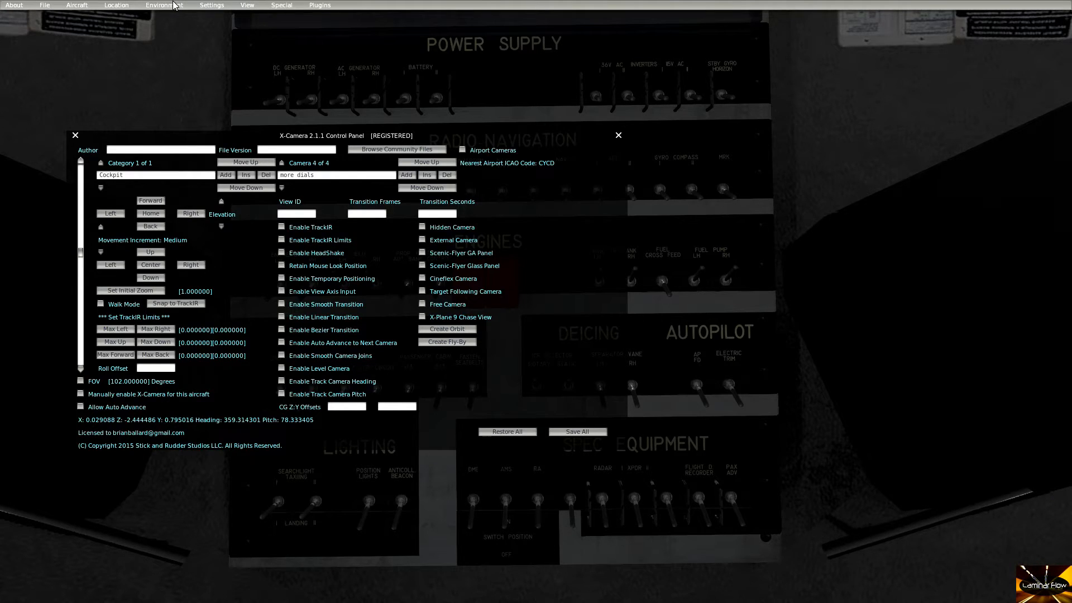
Show the Buttons: Adv assignments in Joystick & Equipment settings listing X-Camera commands
left_click(159, 5)
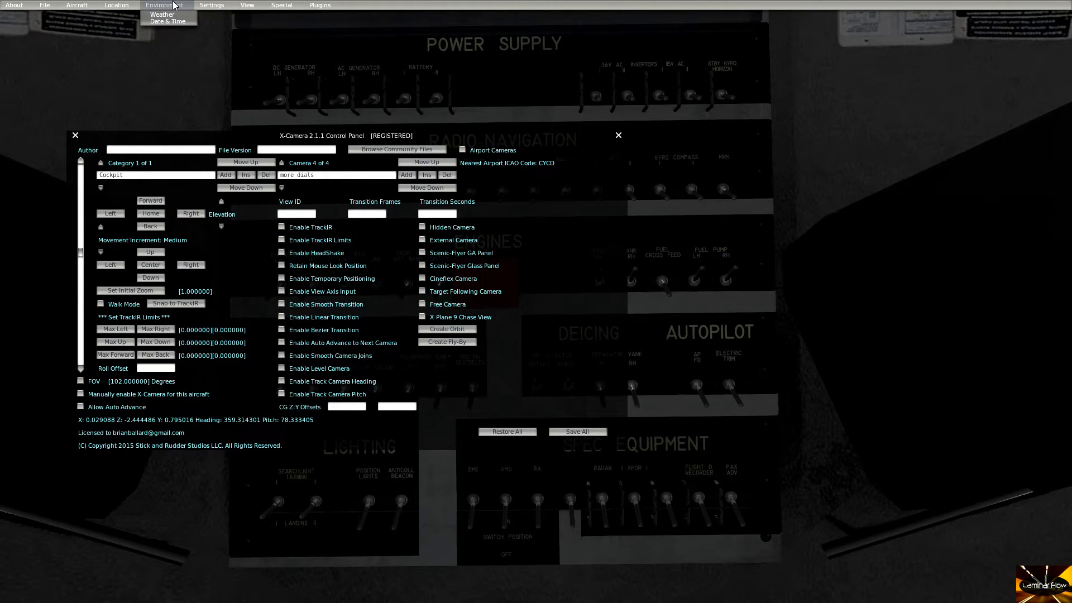
left_click(211, 4)
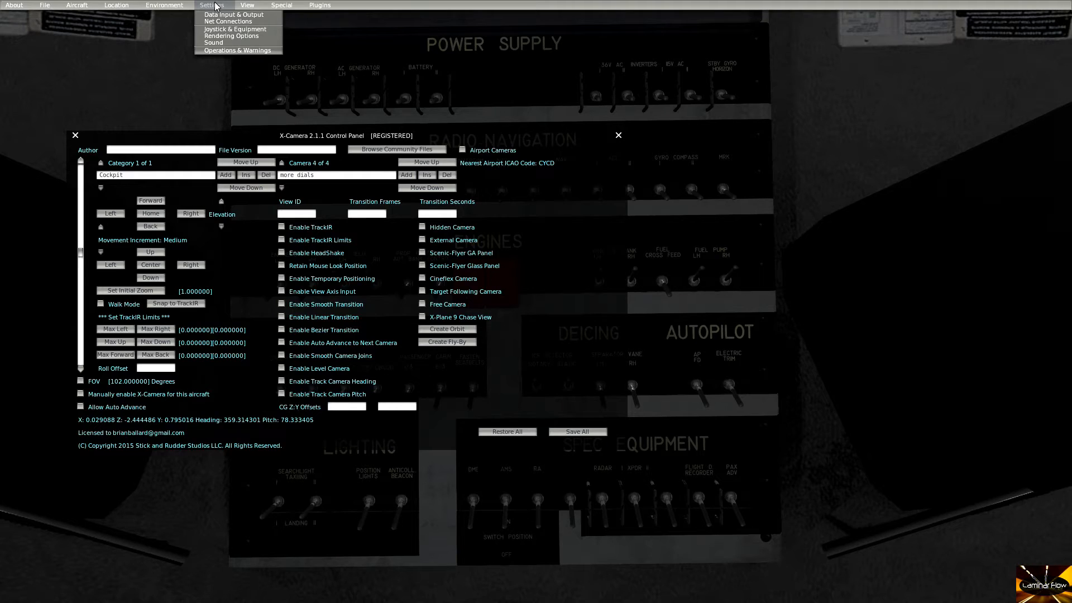
mouse_move(235, 29)
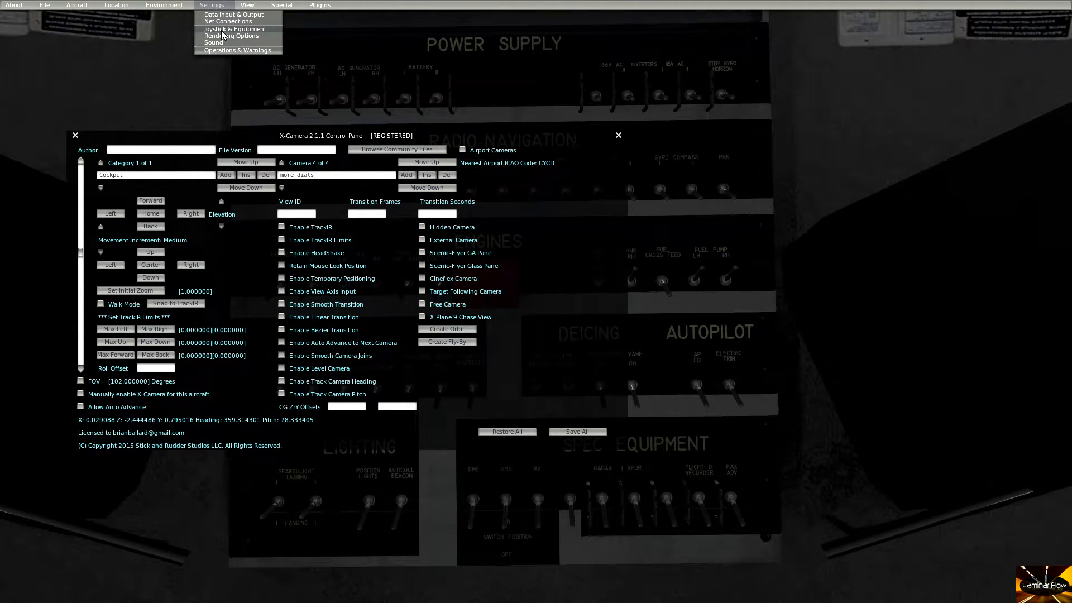
left_click(234, 29)
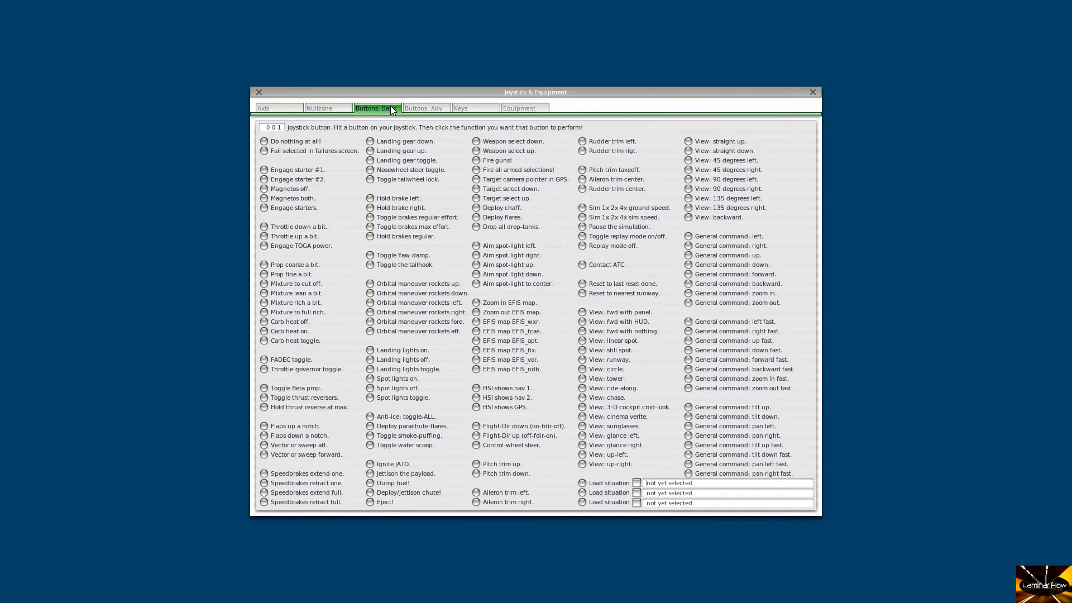
mouse_move(349, 109)
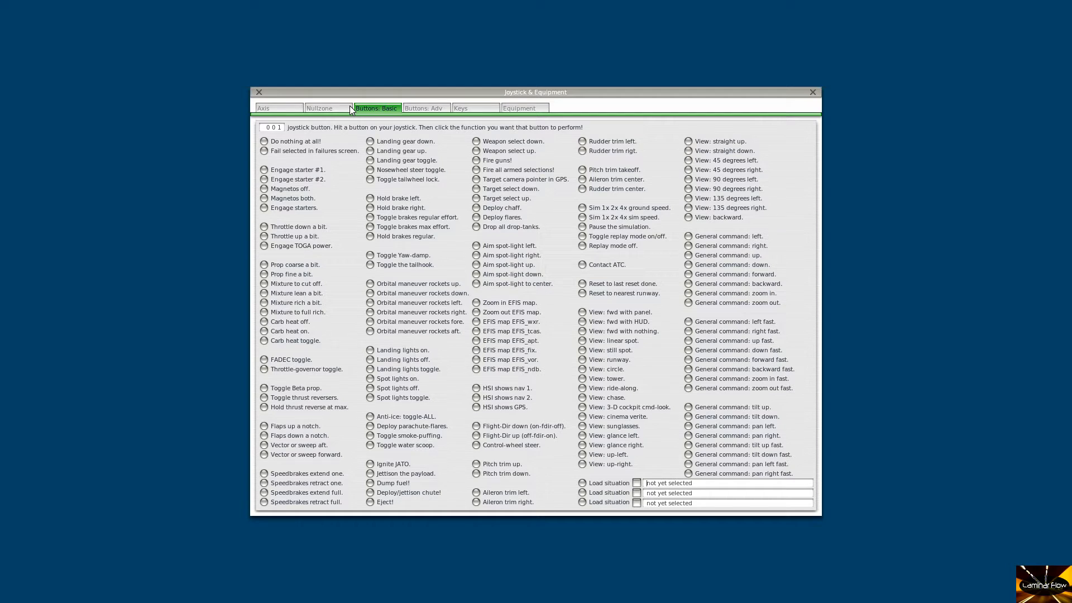
left_click(460, 109)
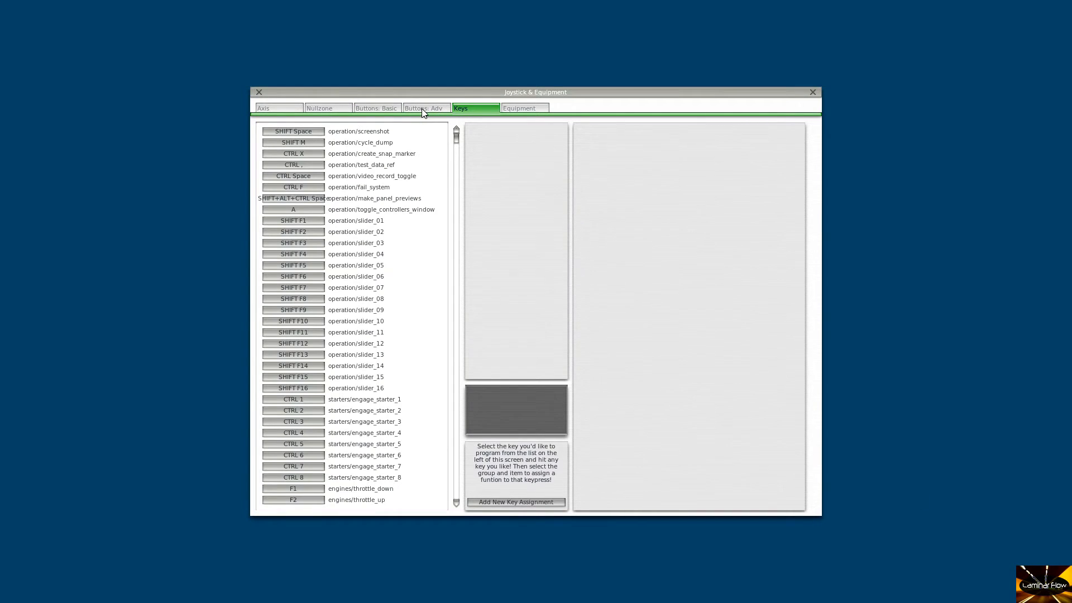
left_click(424, 109)
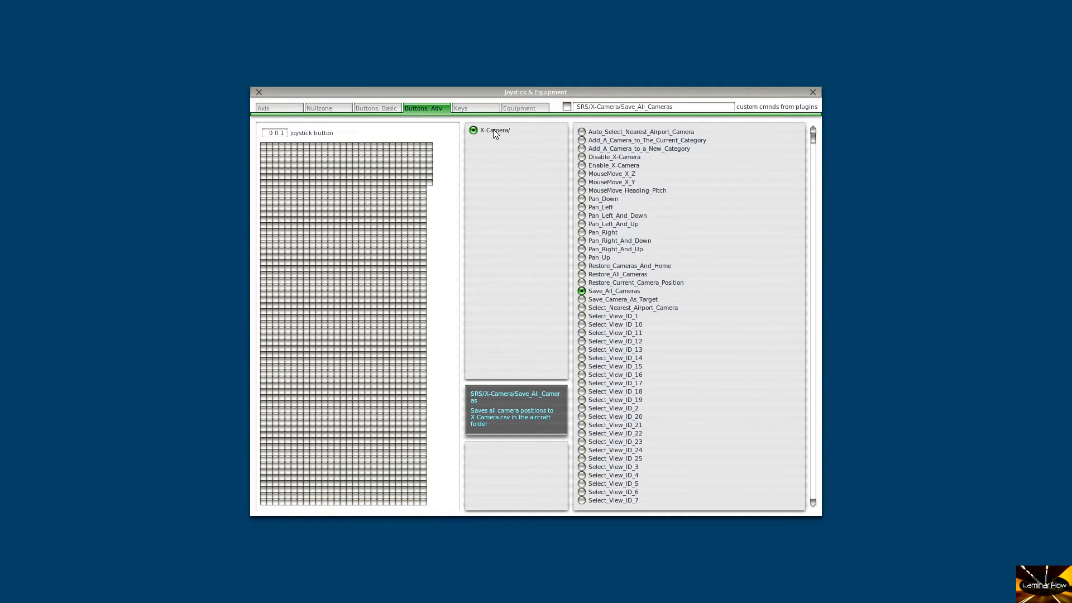
mouse_move(642, 205)
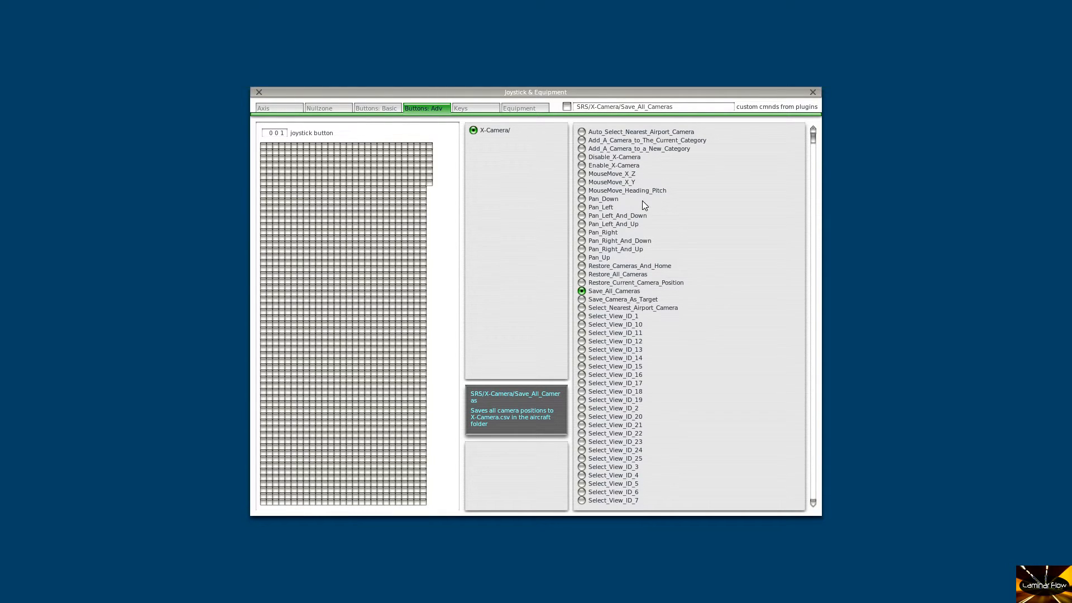
mouse_move(813, 141)
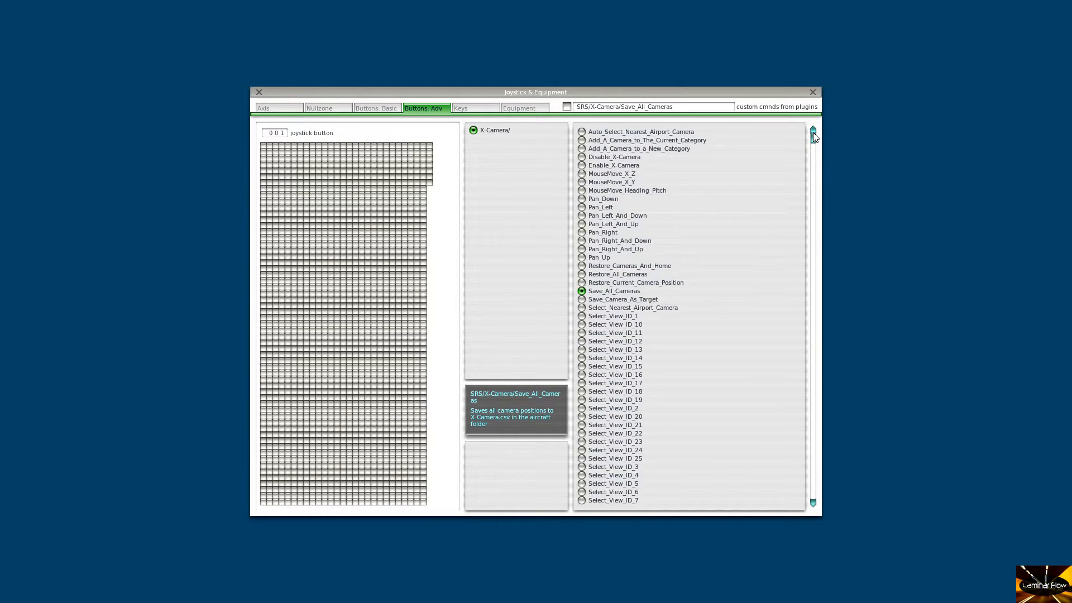
mouse_move(641, 316)
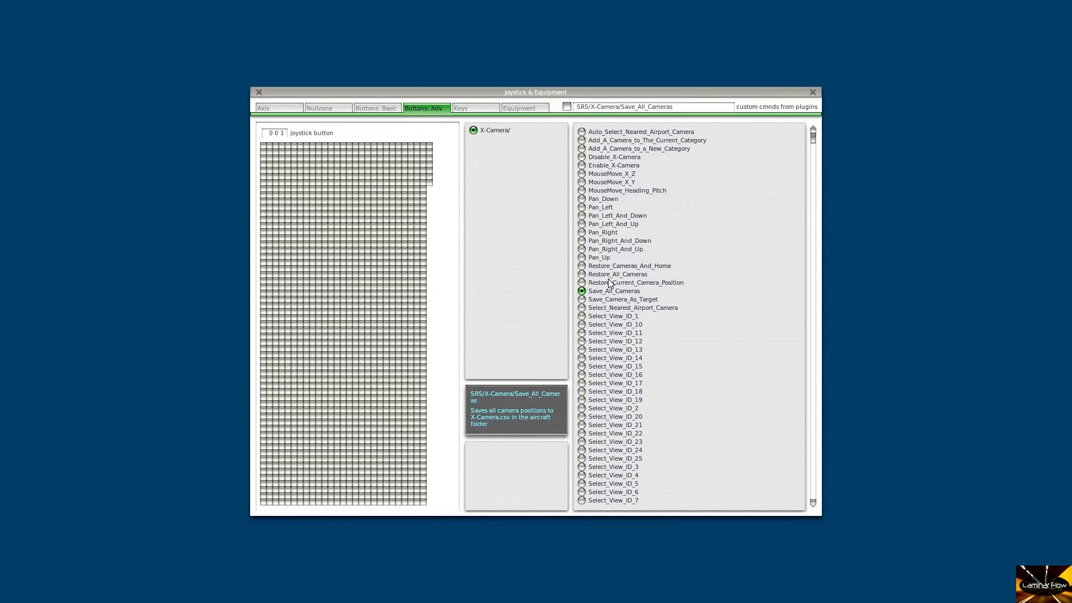
mouse_move(709, 186)
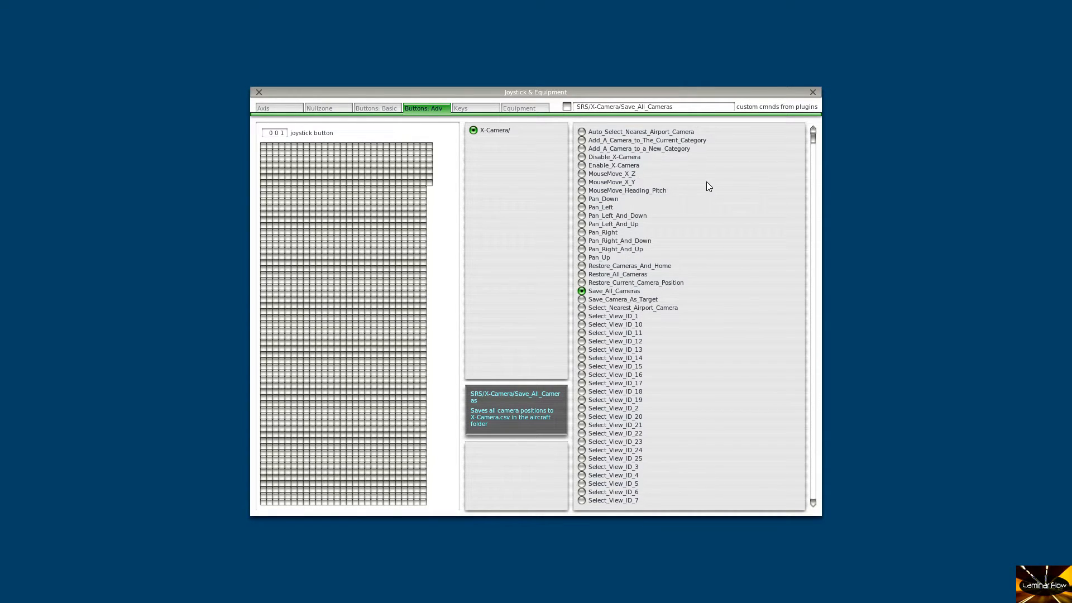
scroll("down", 3)
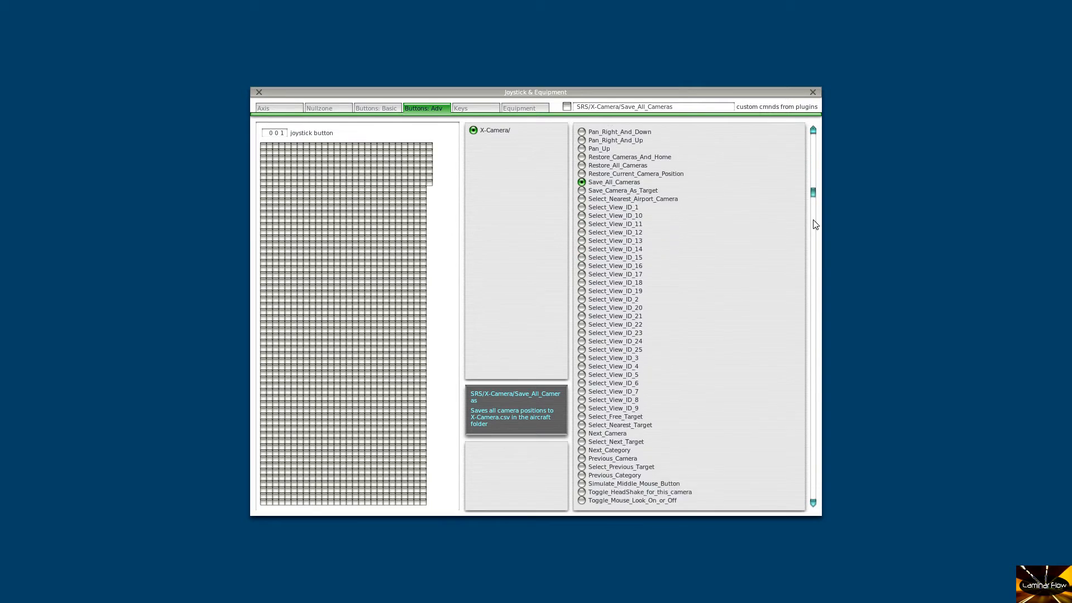
scroll("down", 3)
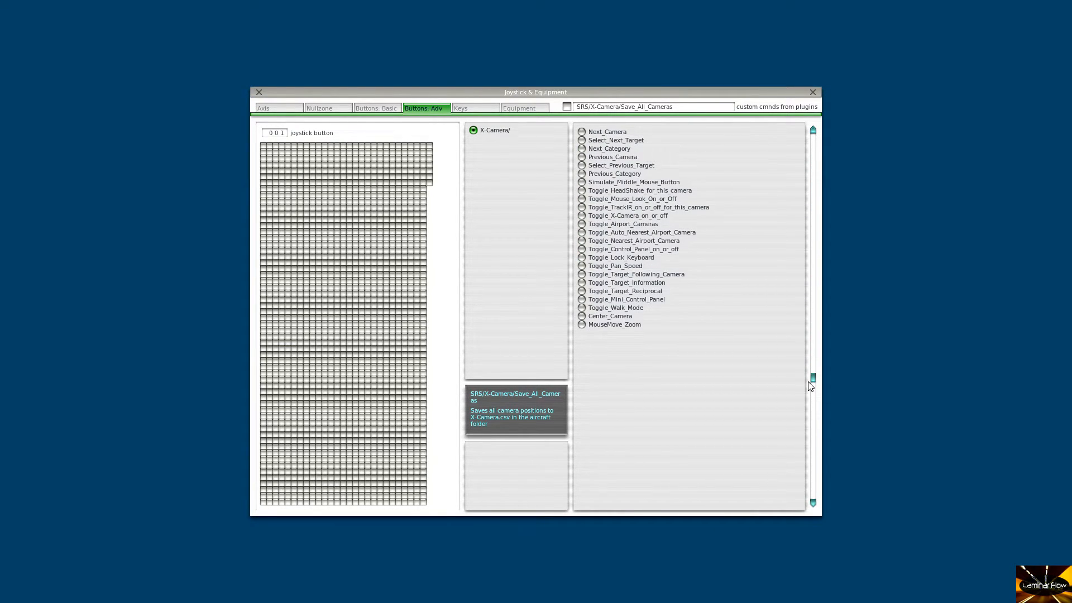
scroll("up", 3)
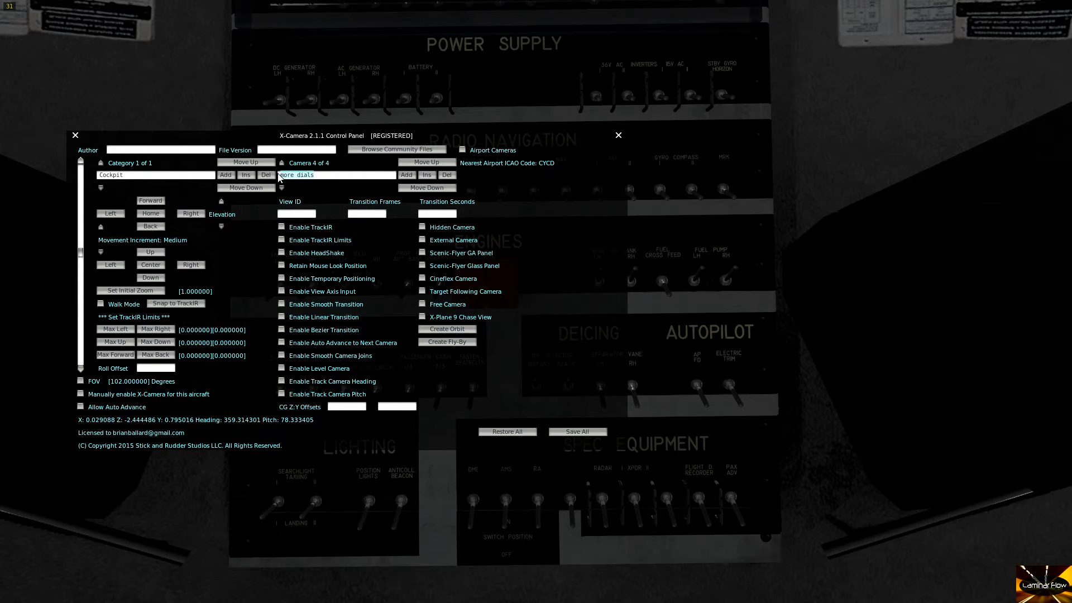
Rename the fourth camera to 'switch'
type("switch")
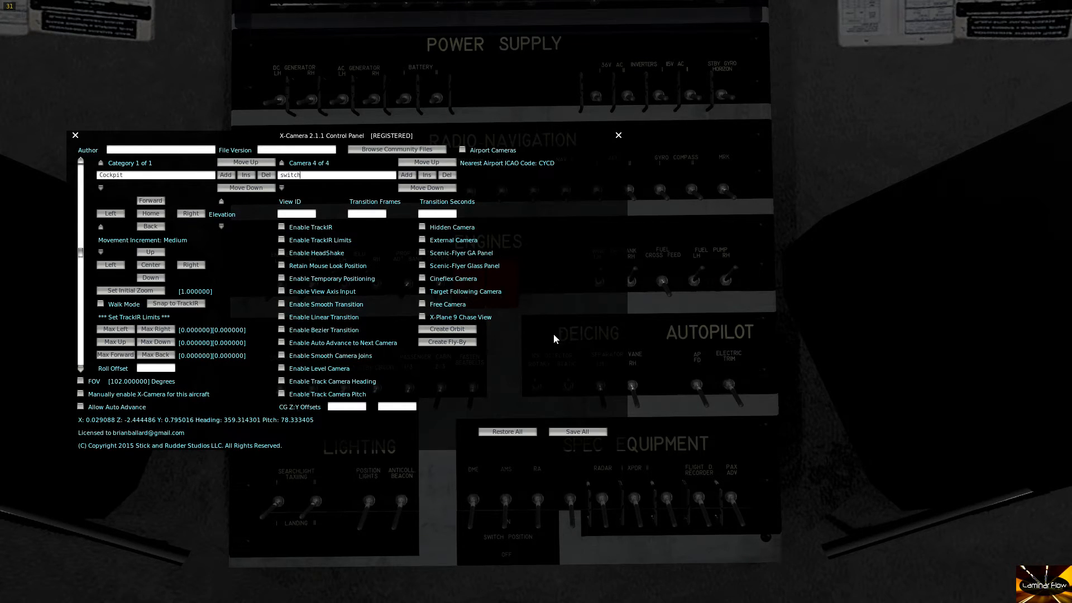
mouse_move(416, 170)
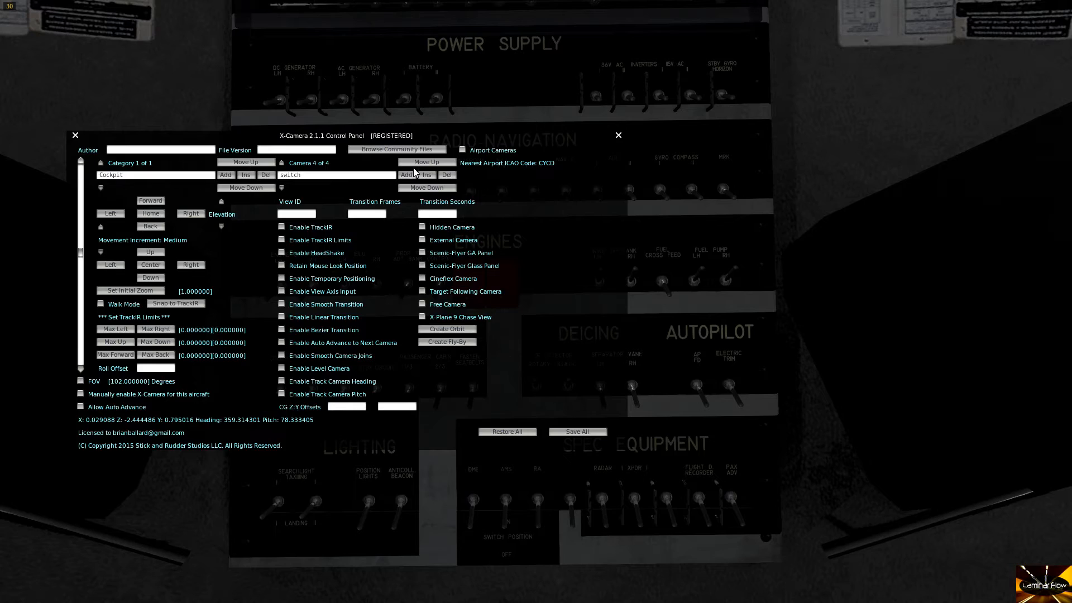
Add a fifth camera to the Cockpit category
left_click(406, 175)
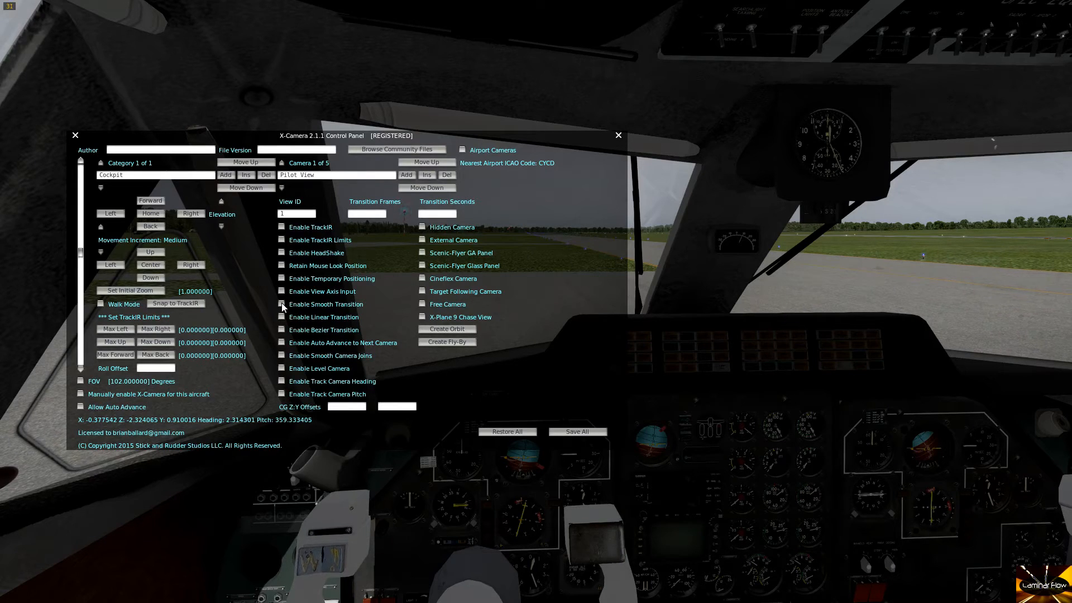
Enable Smooth Transition for the Pilot View and switch cameras, then close the panel
left_click(282, 303)
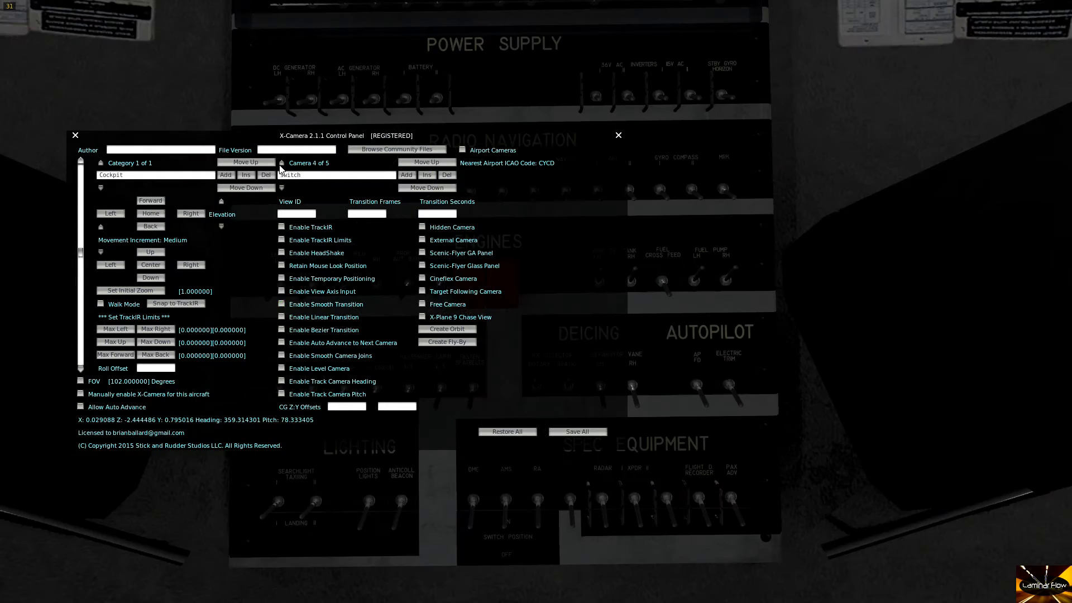
left_click(282, 304)
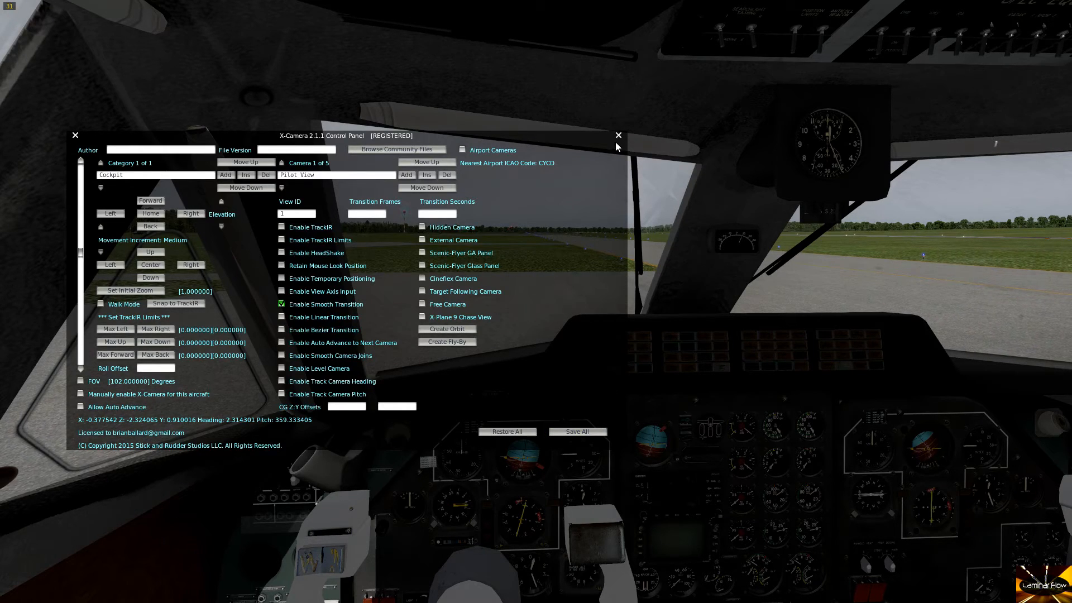
left_click(617, 135)
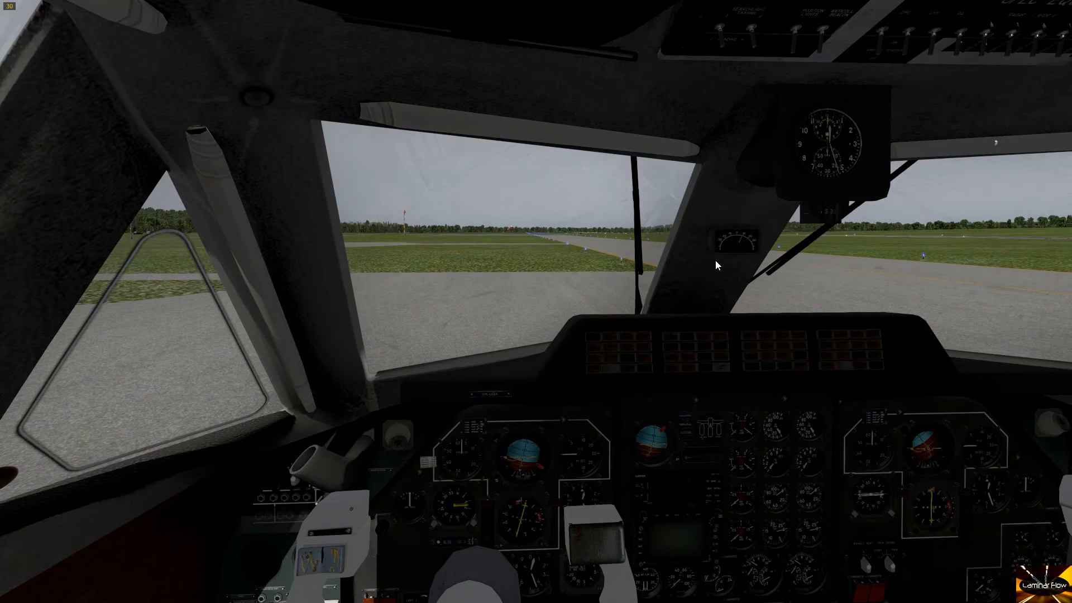
mouse_move(517, 421)
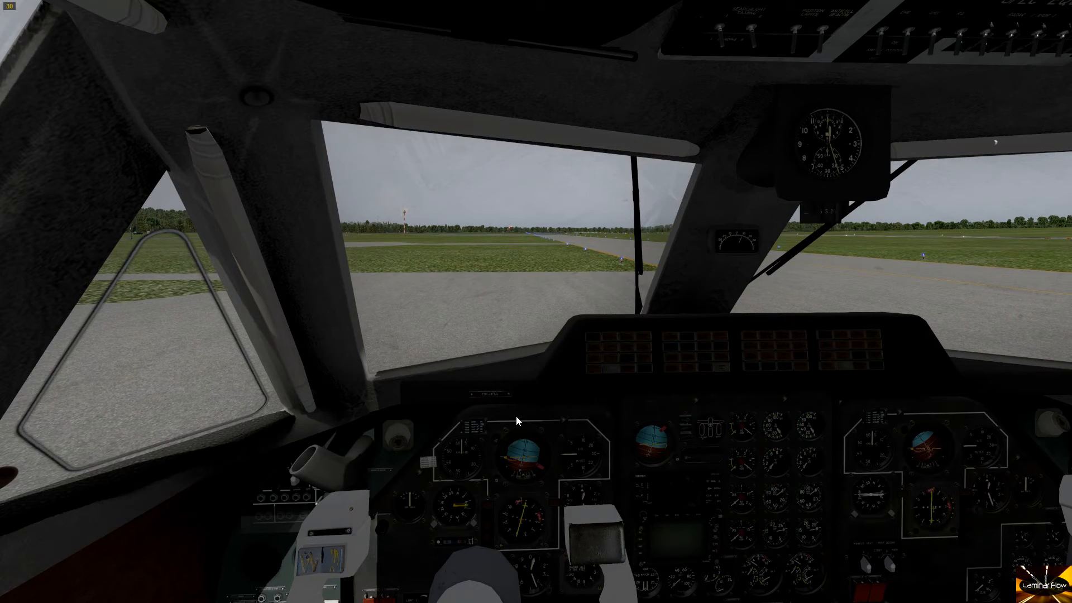